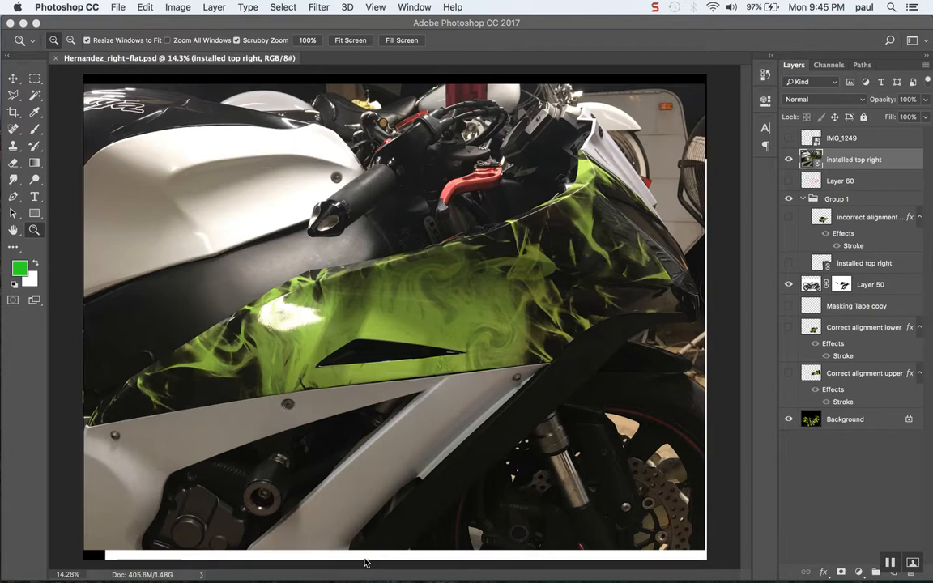
mouse_move(370, 563)
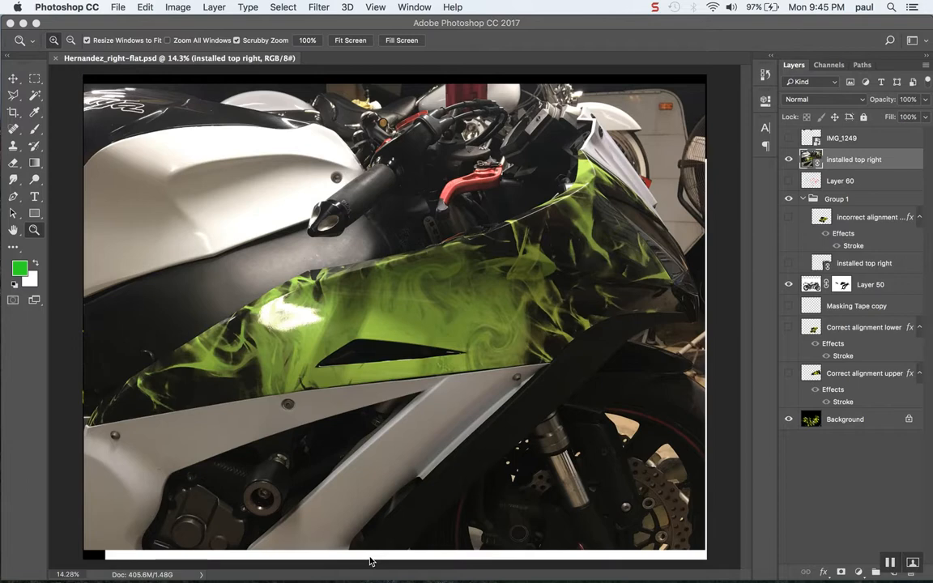
mouse_move(425, 484)
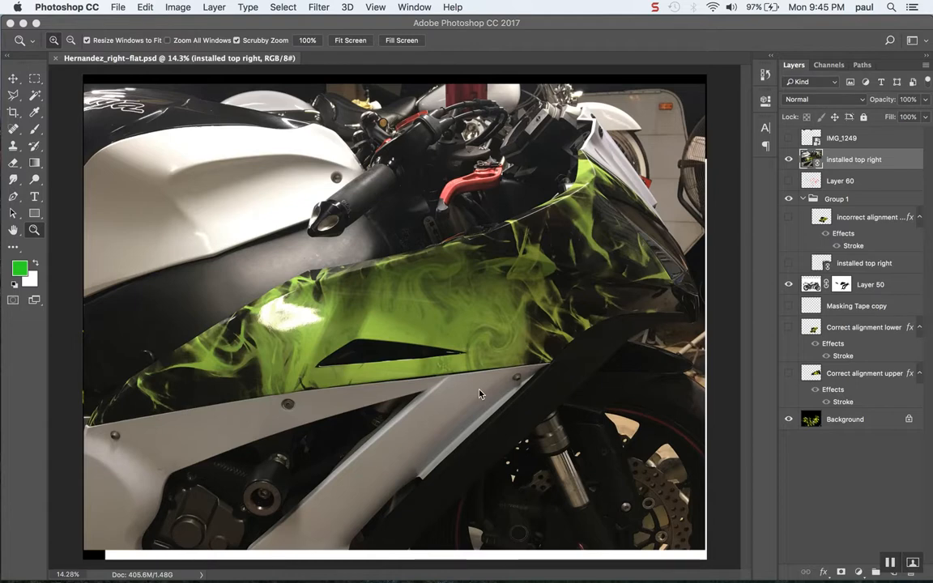
mouse_move(475, 392)
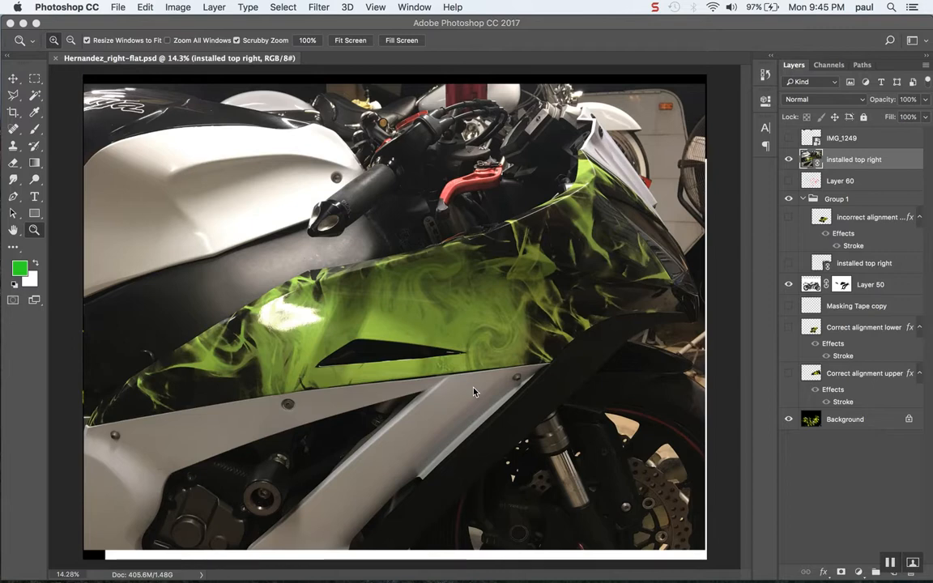
mouse_move(299, 362)
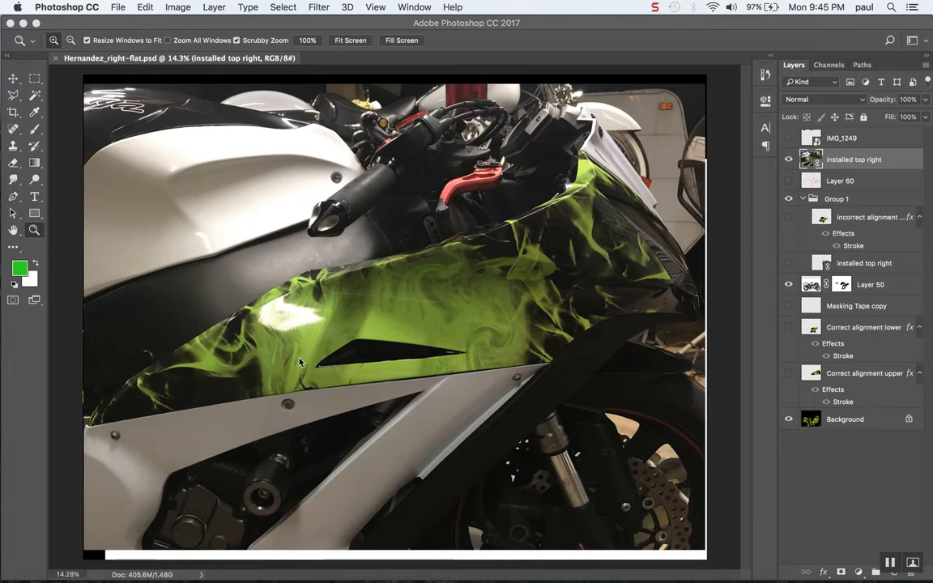
mouse_move(344, 310)
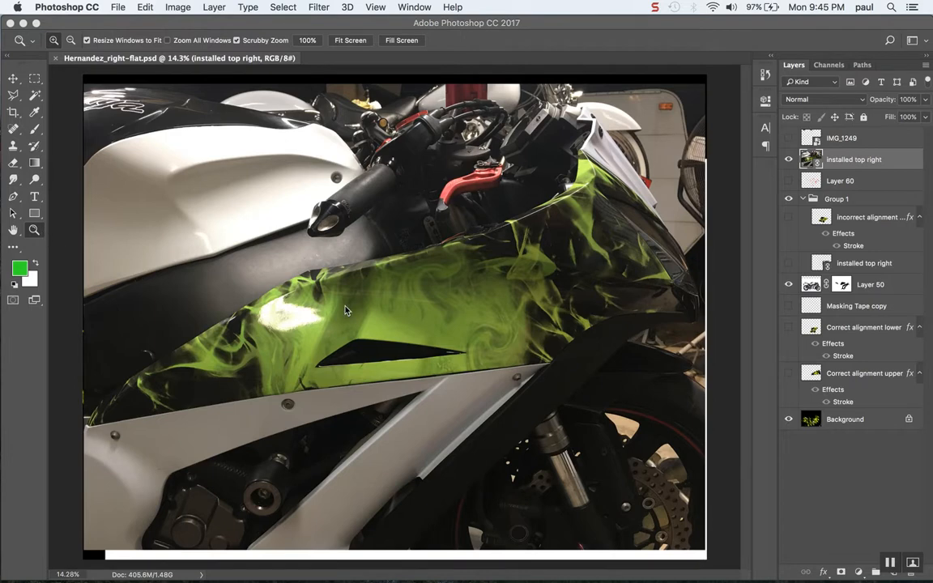
mouse_move(749, 304)
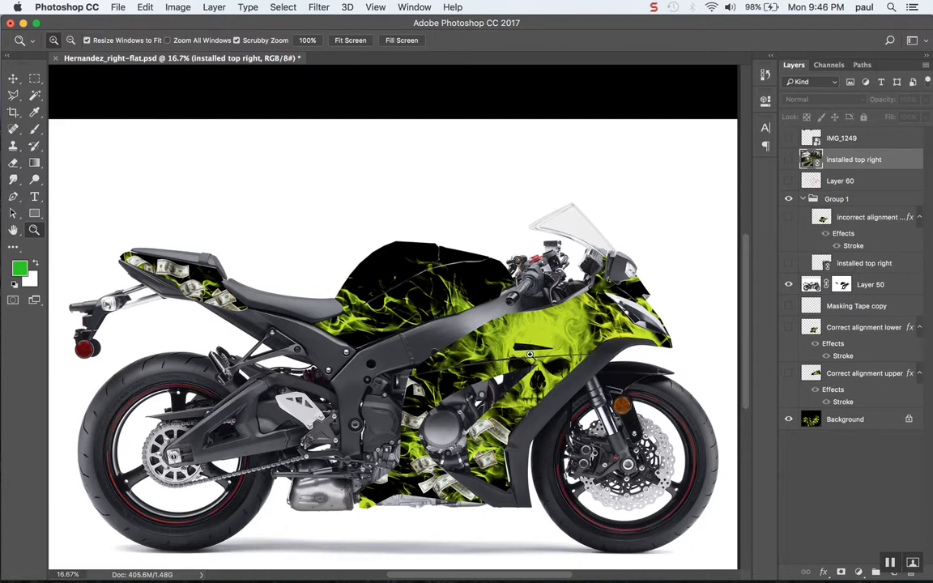
mouse_move(541, 382)
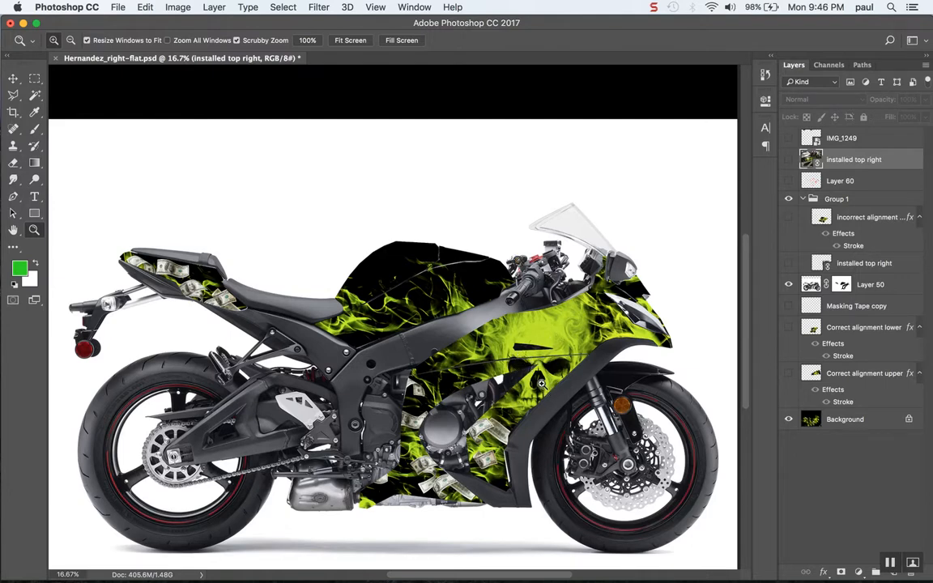
mouse_move(557, 396)
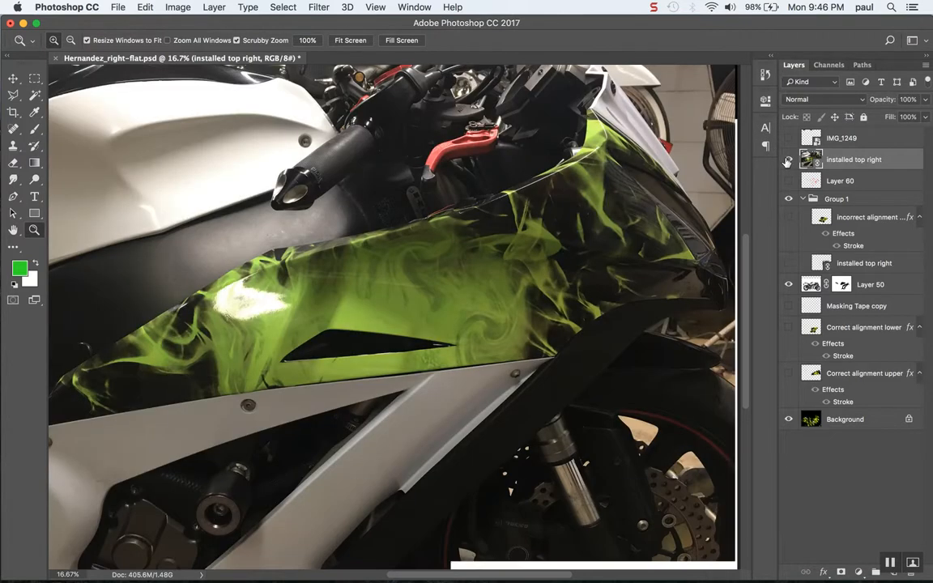
mouse_move(788, 159)
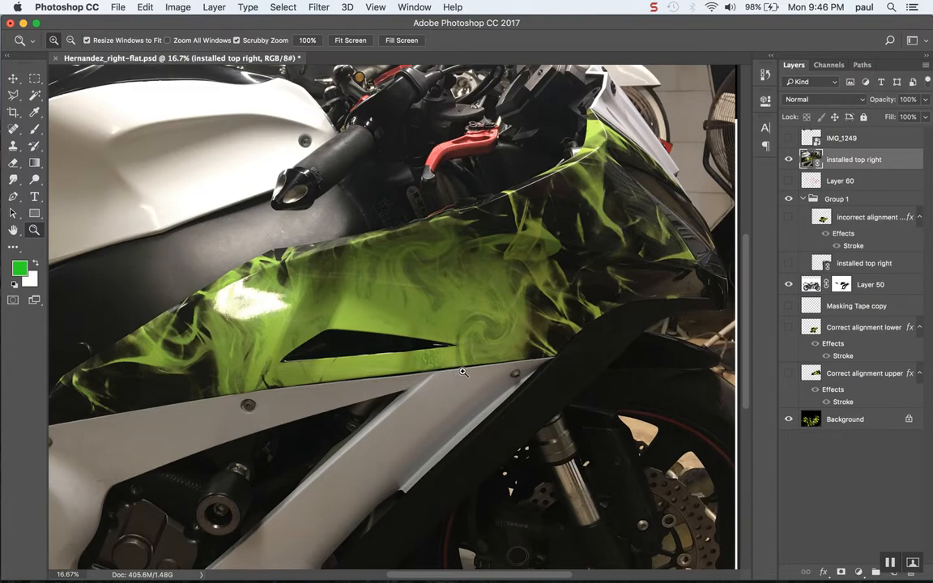
mouse_move(472, 342)
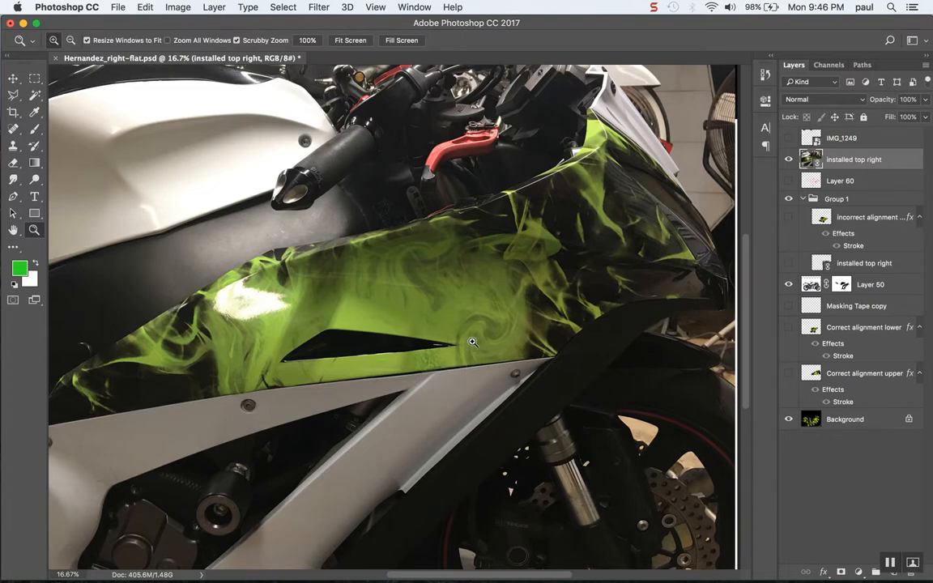
mouse_move(470, 357)
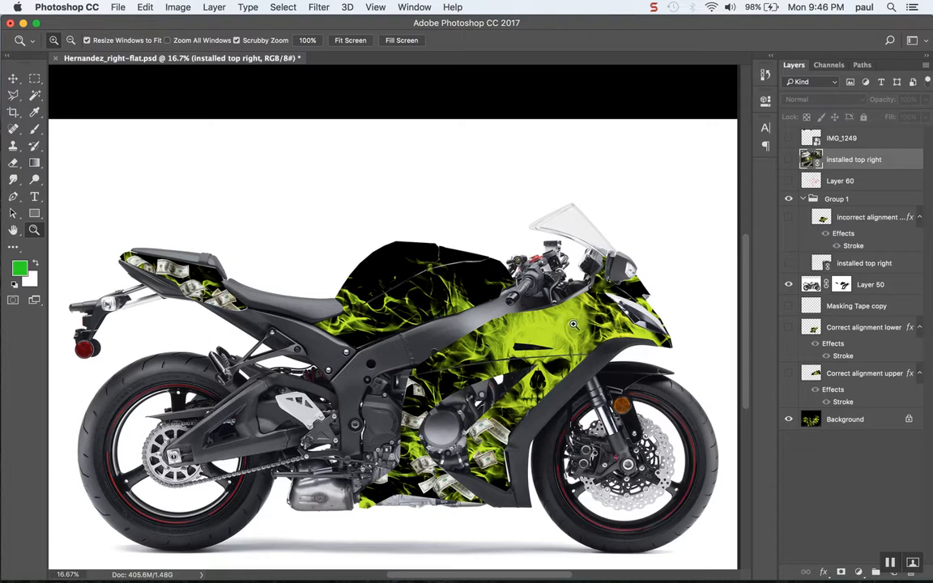
mouse_move(581, 358)
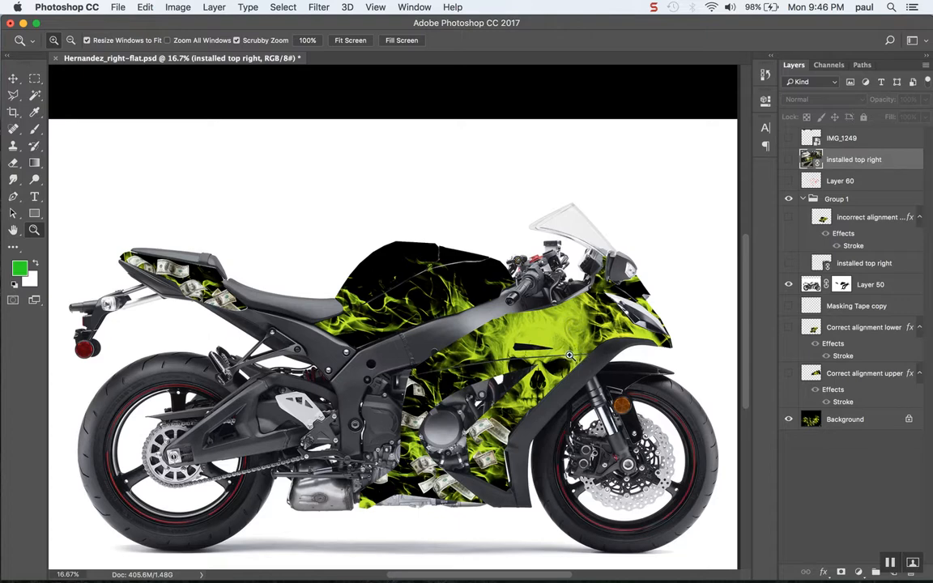
mouse_move(580, 363)
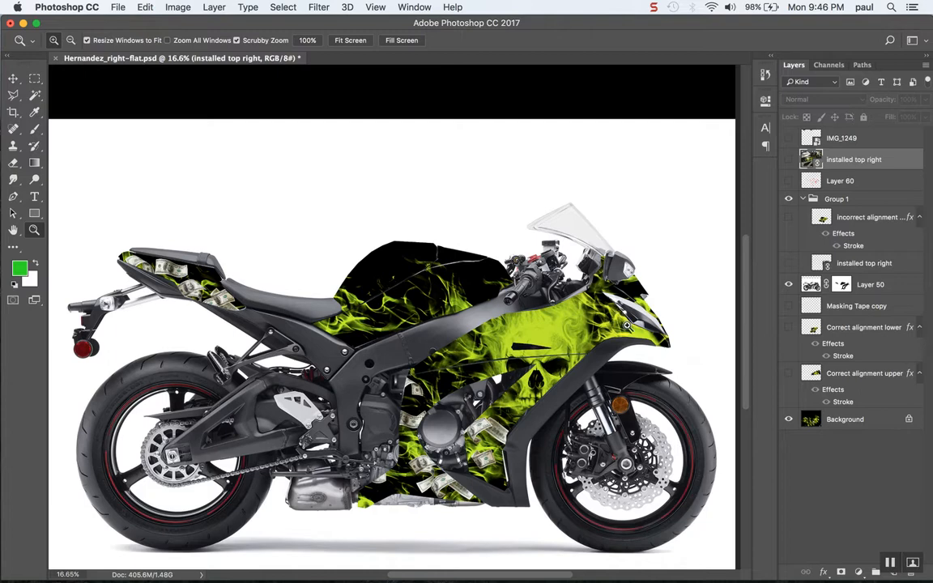
mouse_move(580, 329)
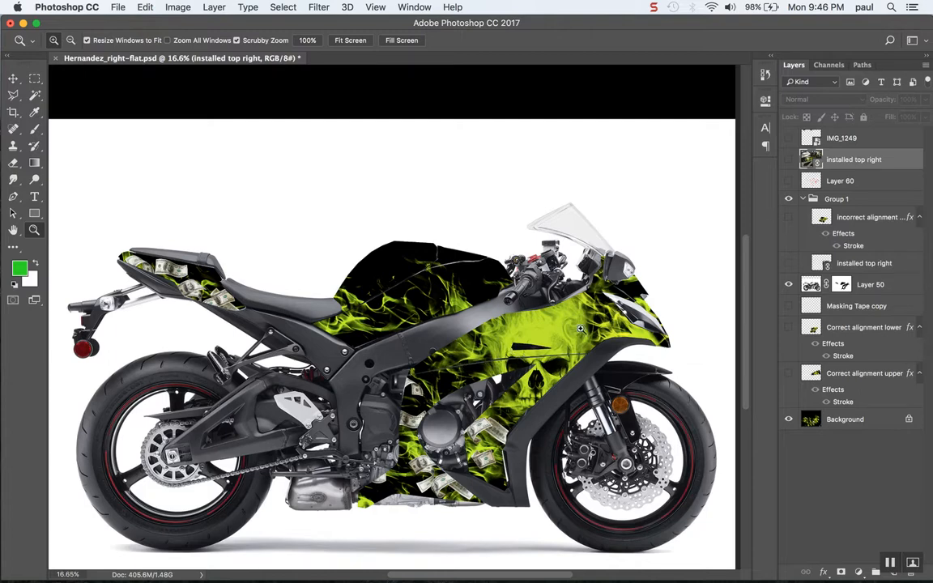
mouse_move(579, 331)
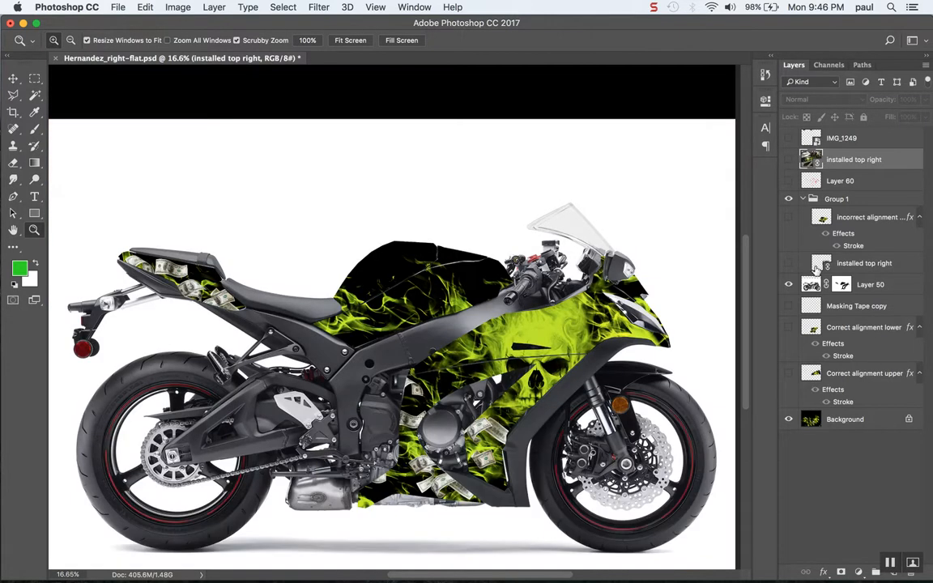
- Show the installed-wrap photo, then reveal the 'incorrect alignment lower' piece with its blue outline
click(788, 262)
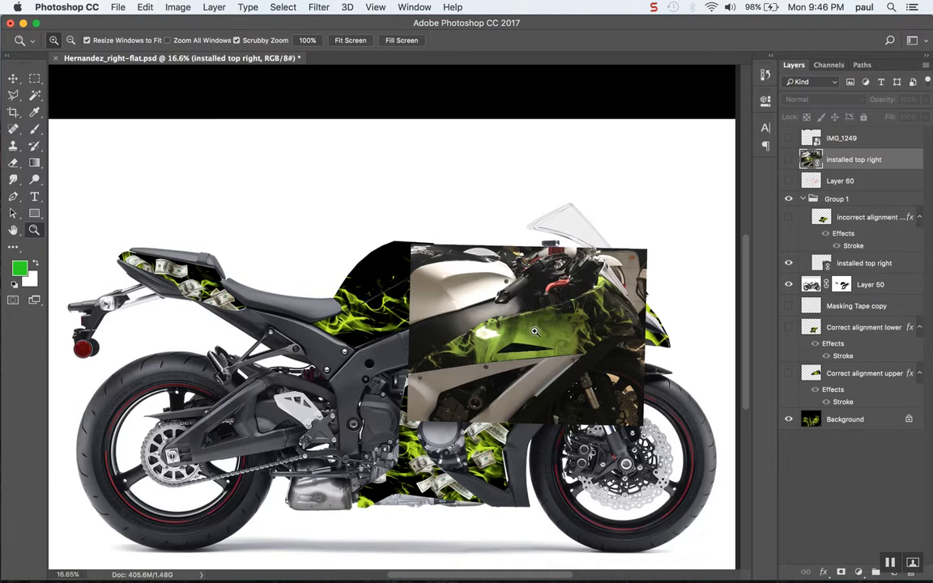
mouse_move(676, 309)
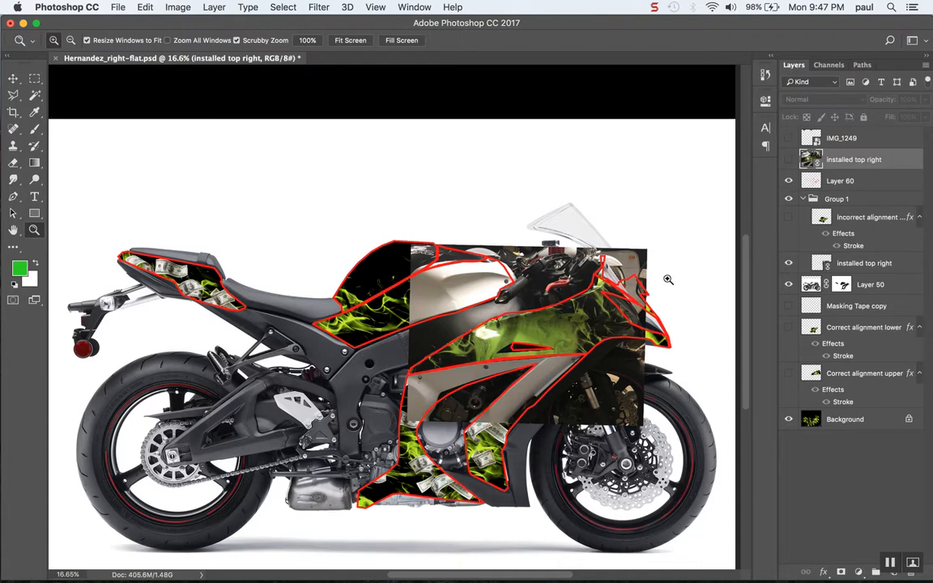
mouse_move(571, 342)
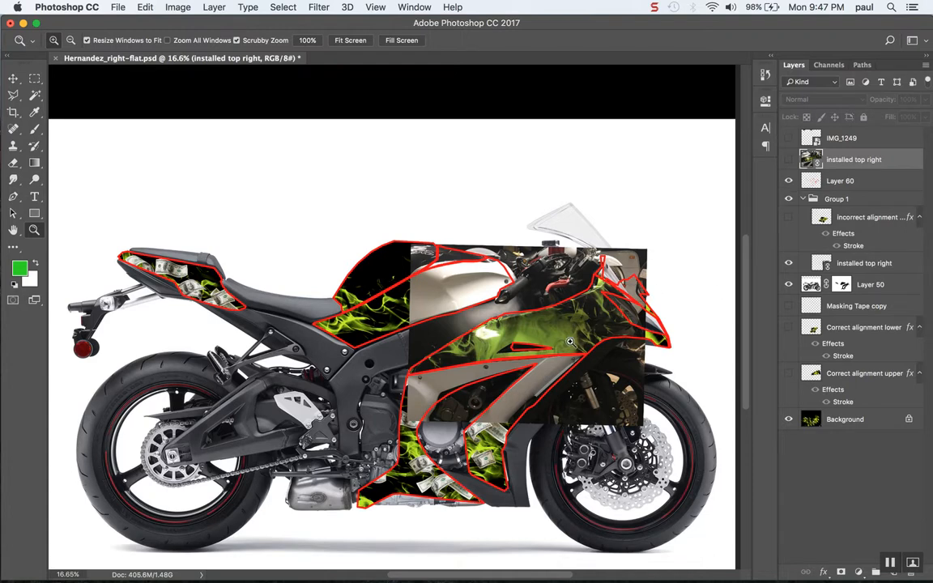
mouse_move(856, 225)
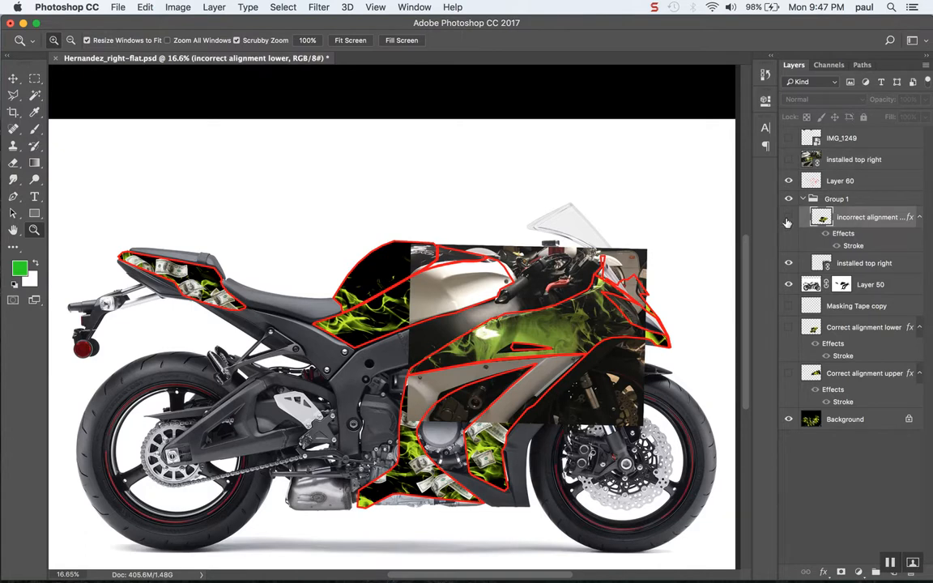
click(788, 217)
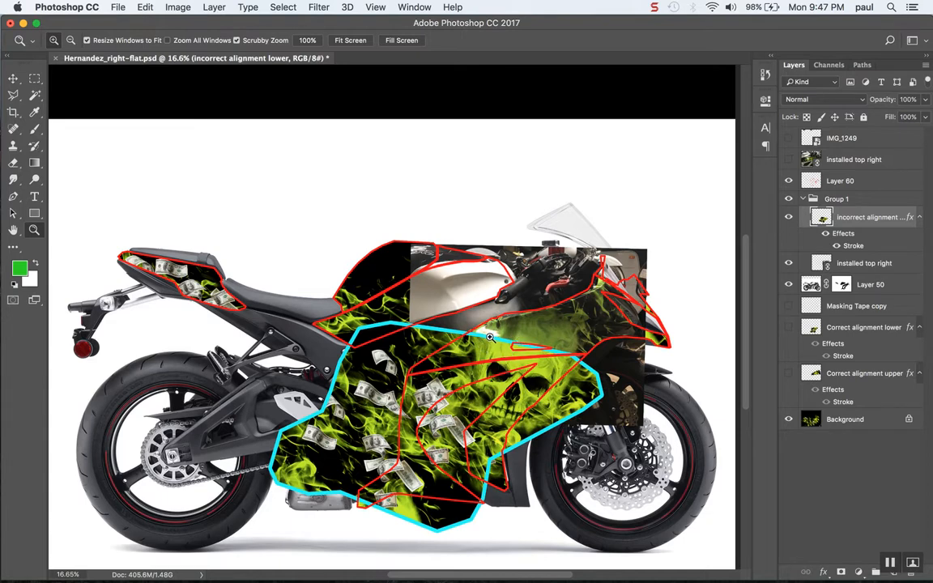
mouse_move(562, 347)
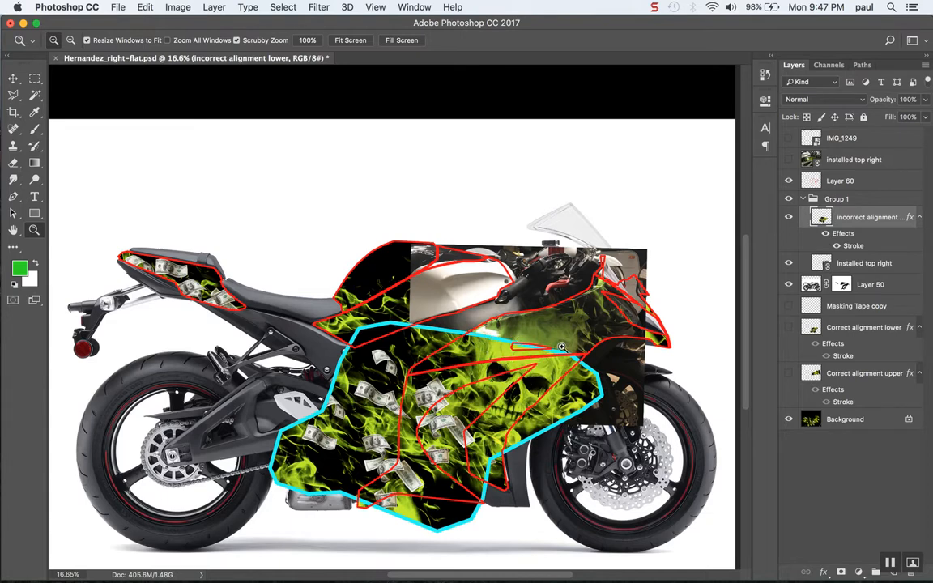
mouse_move(562, 366)
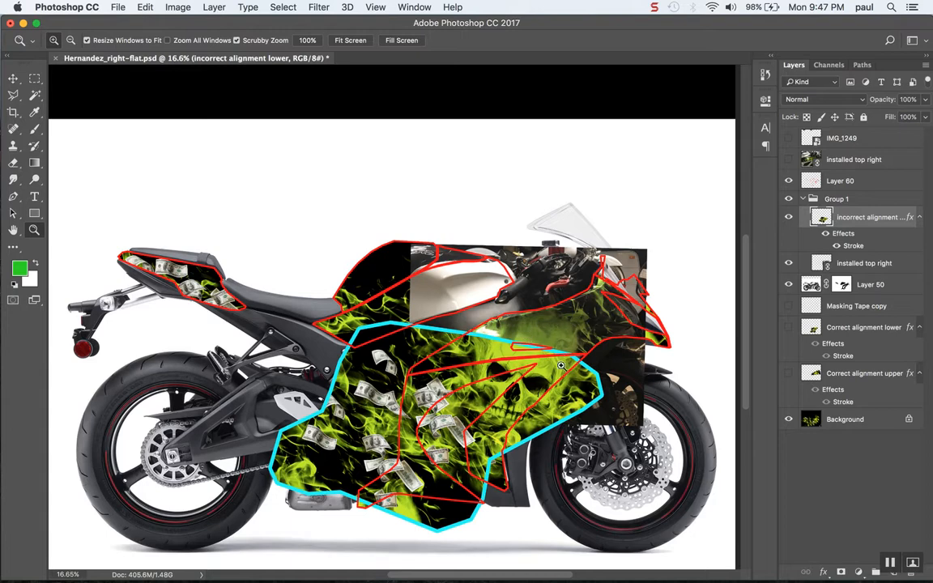
mouse_move(567, 377)
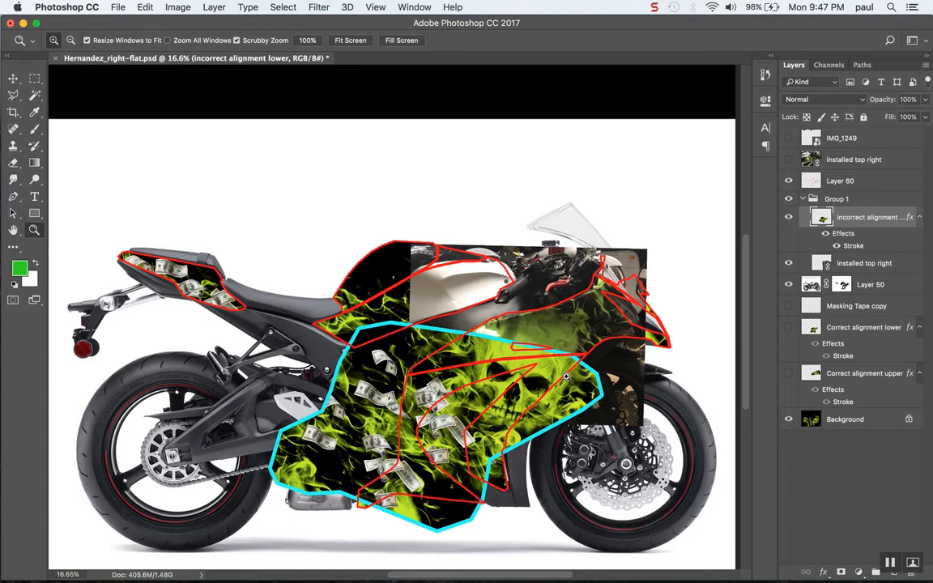
mouse_move(532, 416)
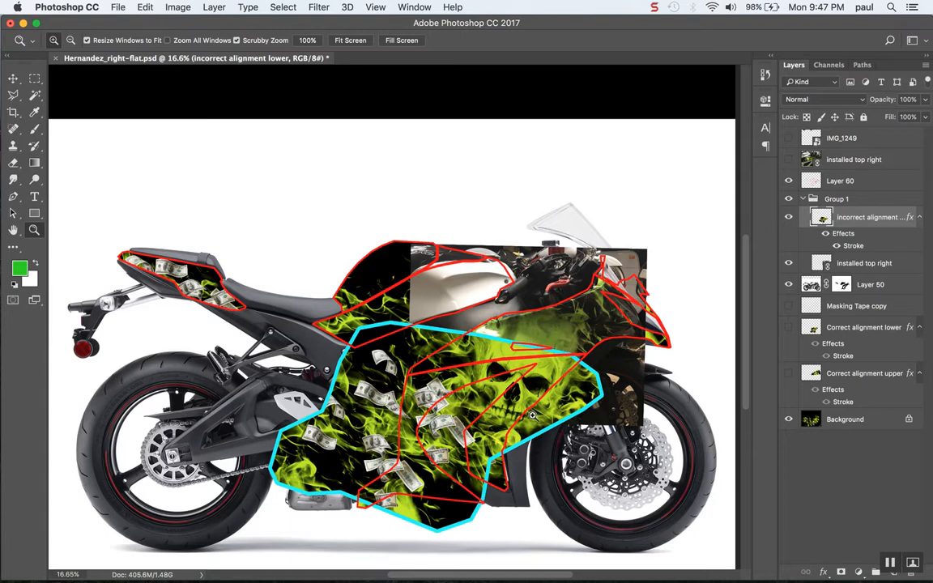
mouse_move(562, 321)
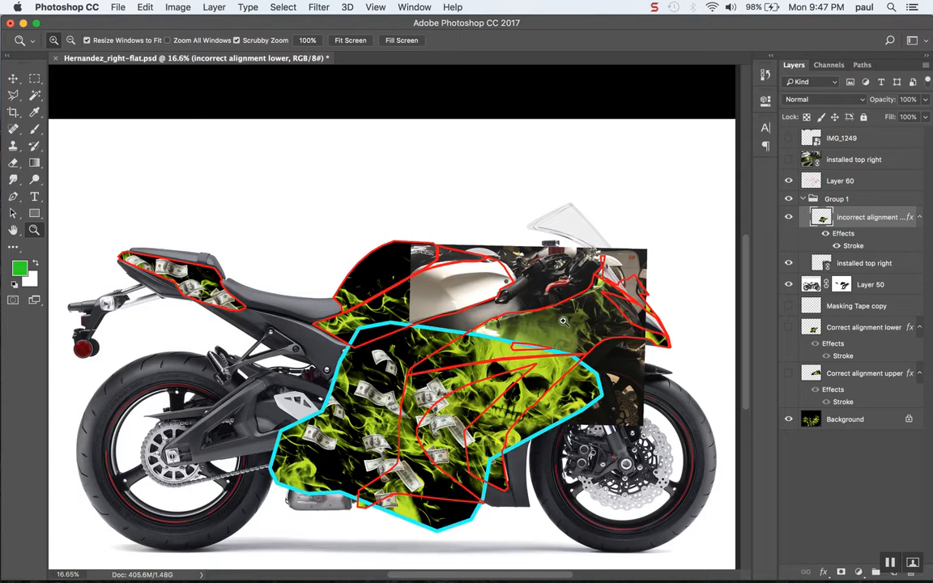
mouse_move(568, 319)
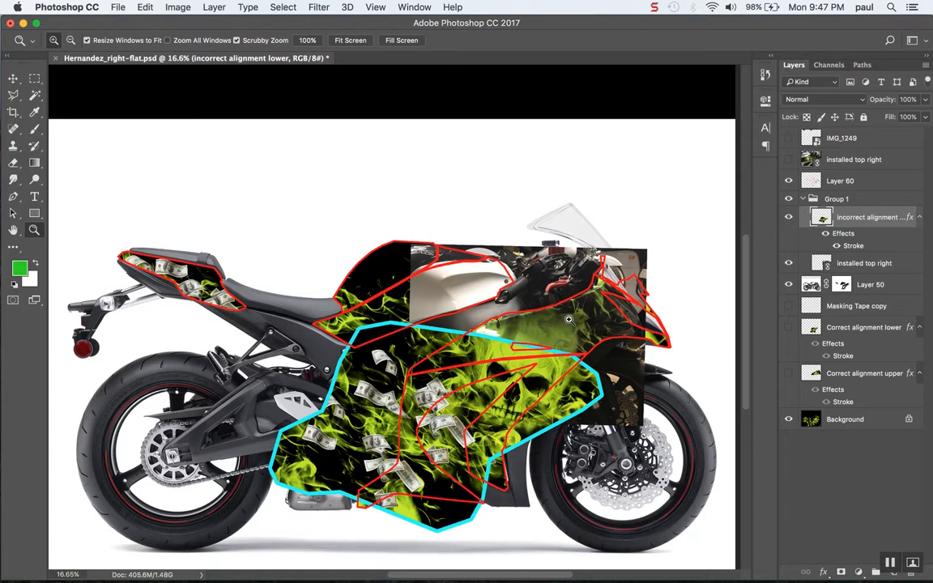
mouse_move(442, 512)
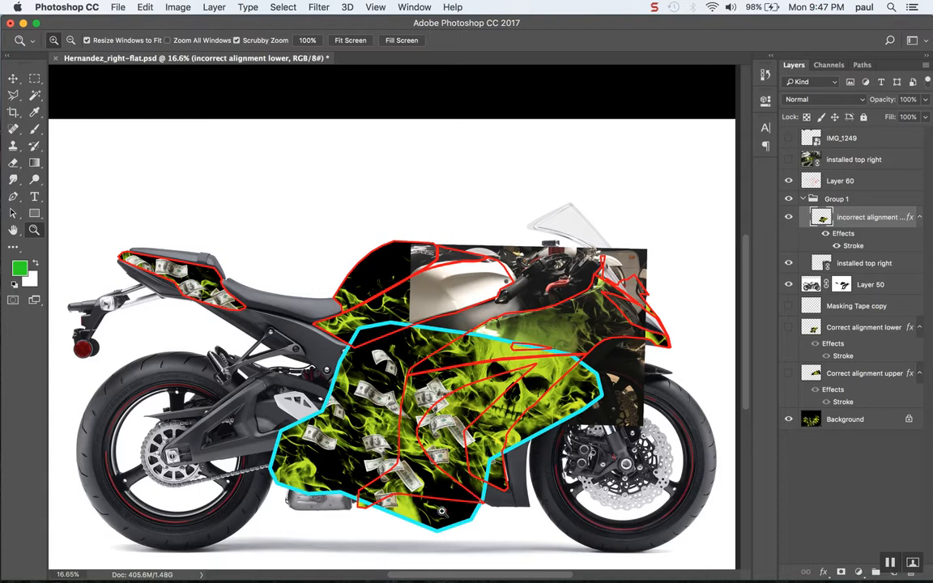
mouse_move(498, 494)
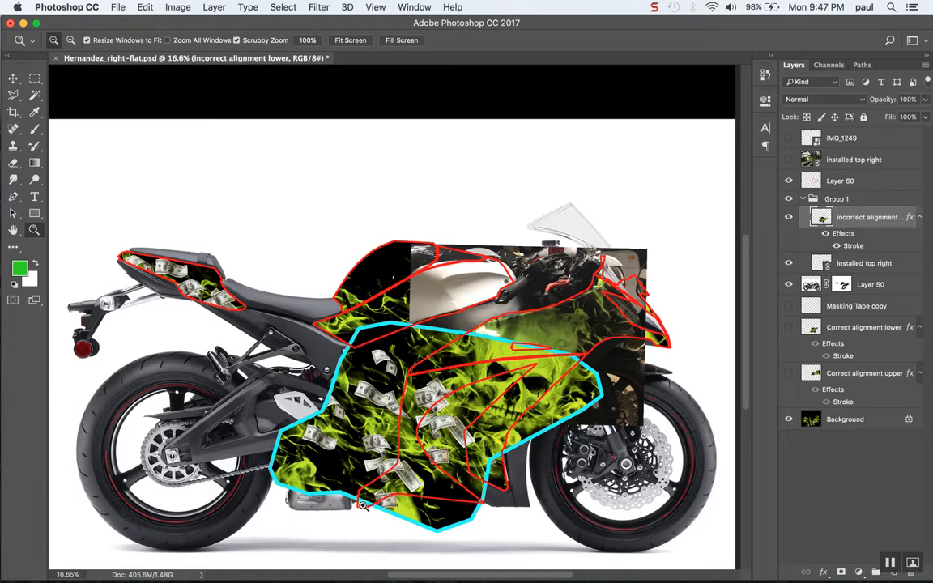
mouse_move(527, 338)
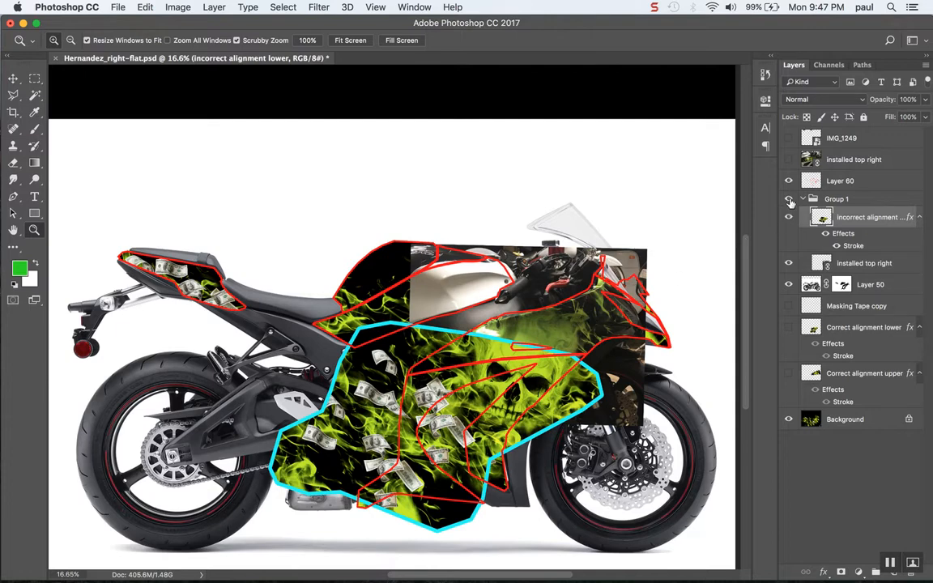
mouse_move(789, 218)
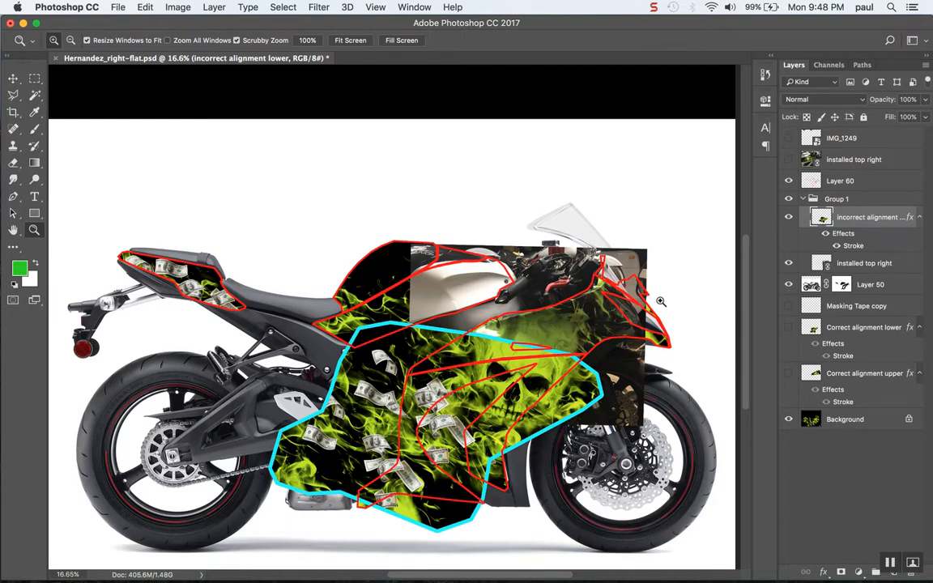
mouse_move(782, 247)
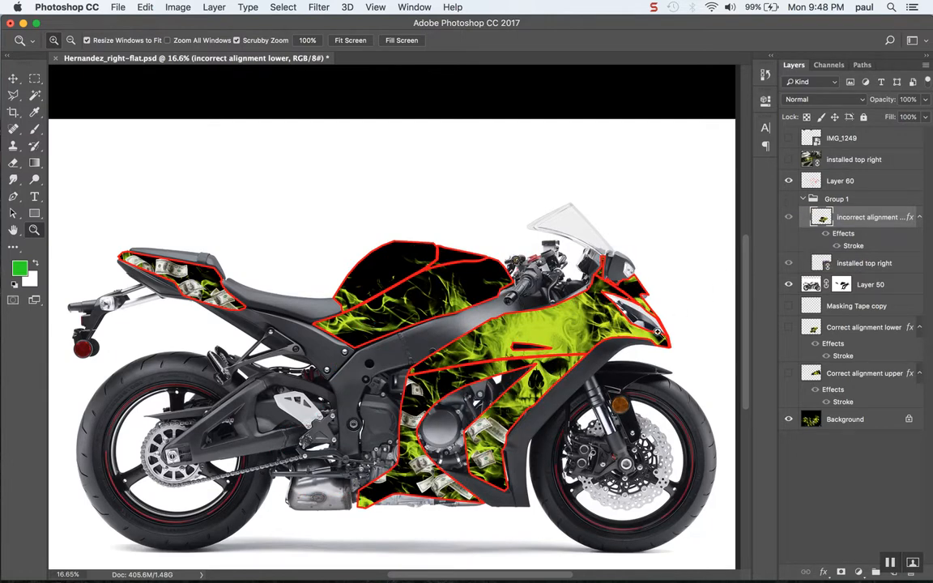
mouse_move(558, 356)
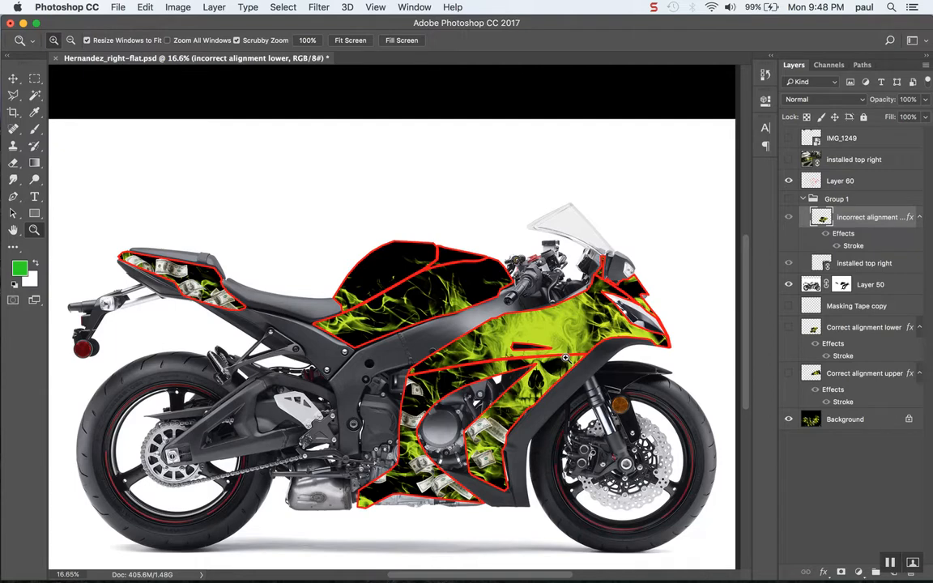
mouse_move(554, 349)
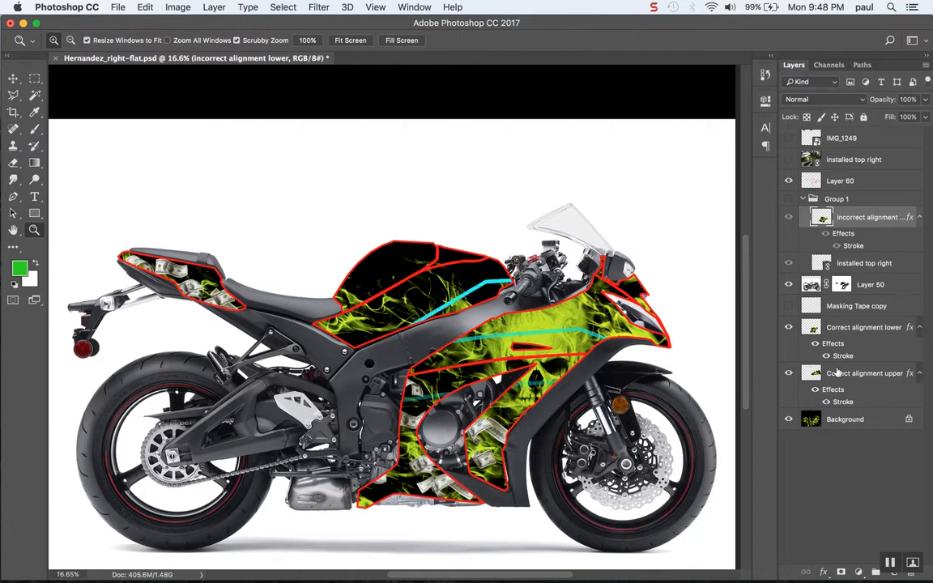
- Hide the motorcycle photo layer (Layer 50)
click(865, 373)
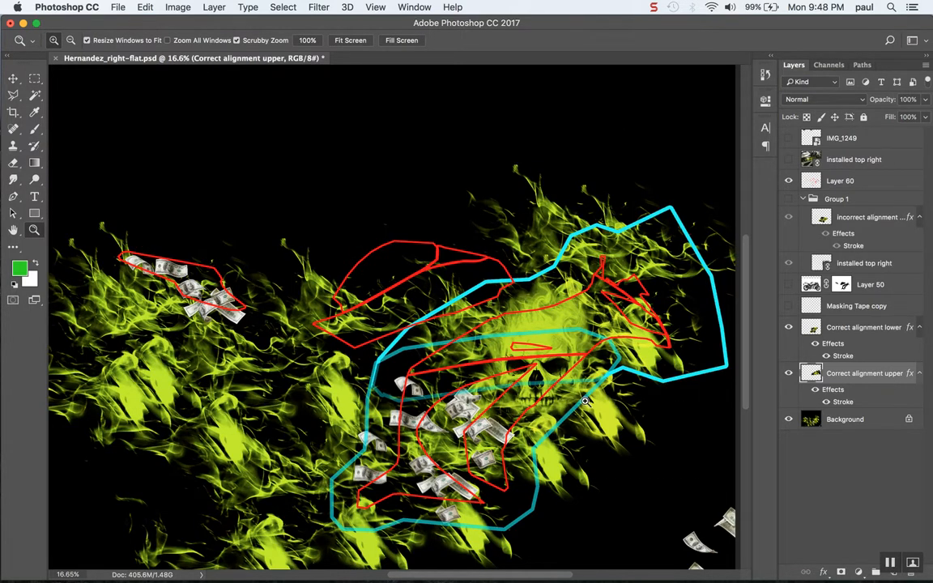
mouse_move(540, 285)
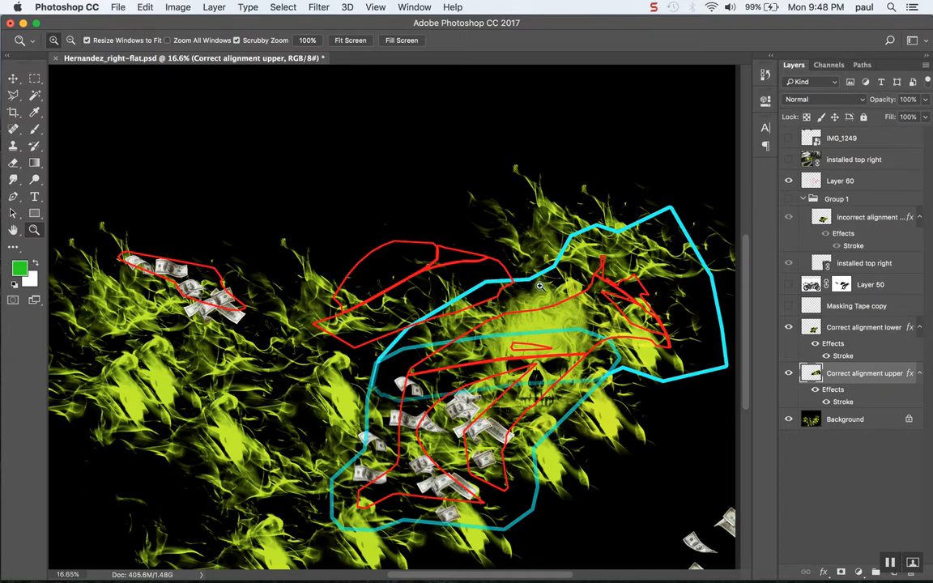
mouse_move(699, 362)
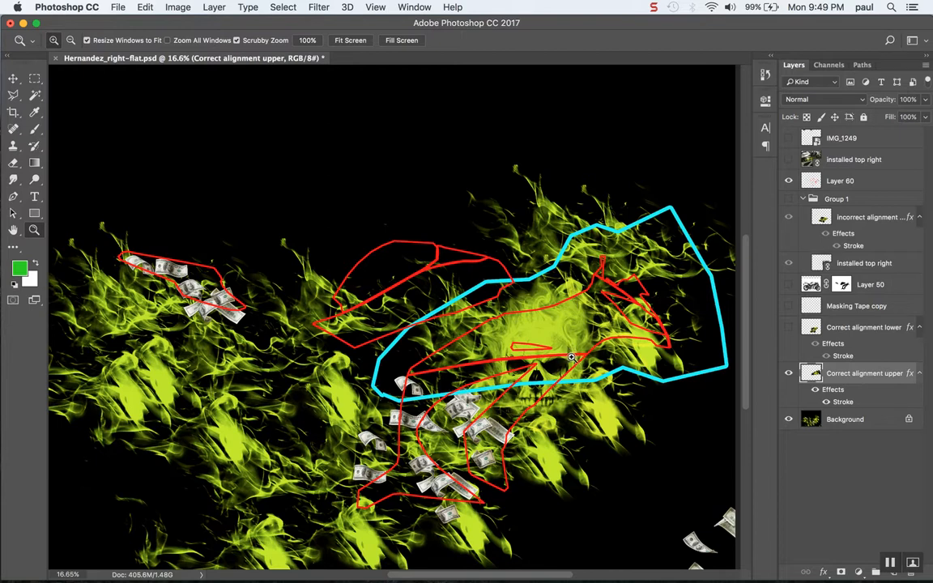
mouse_move(570, 356)
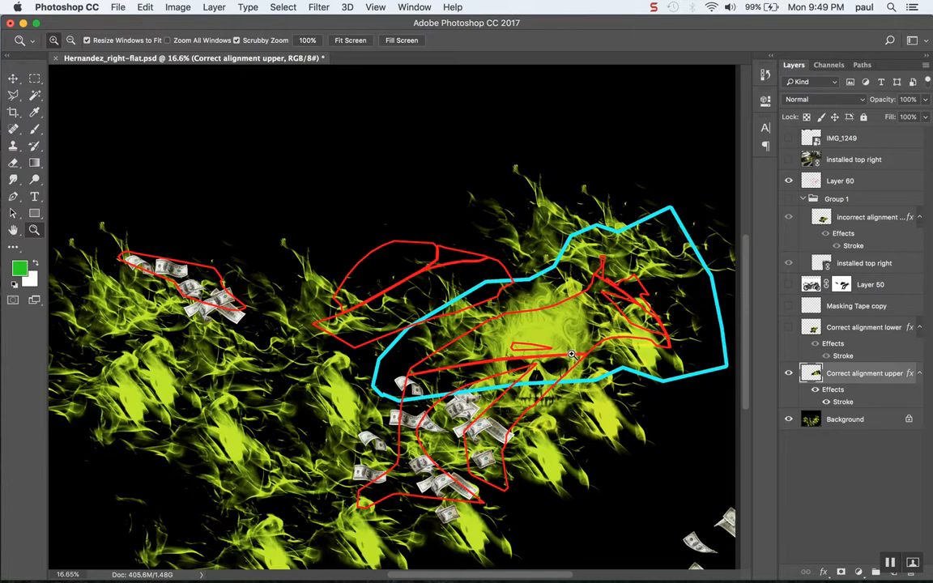
mouse_move(569, 354)
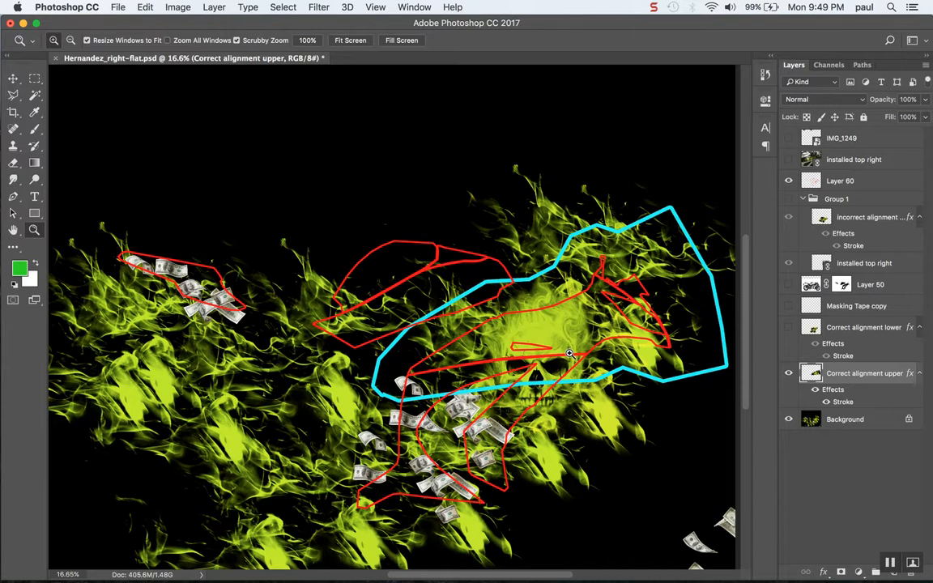
mouse_move(548, 367)
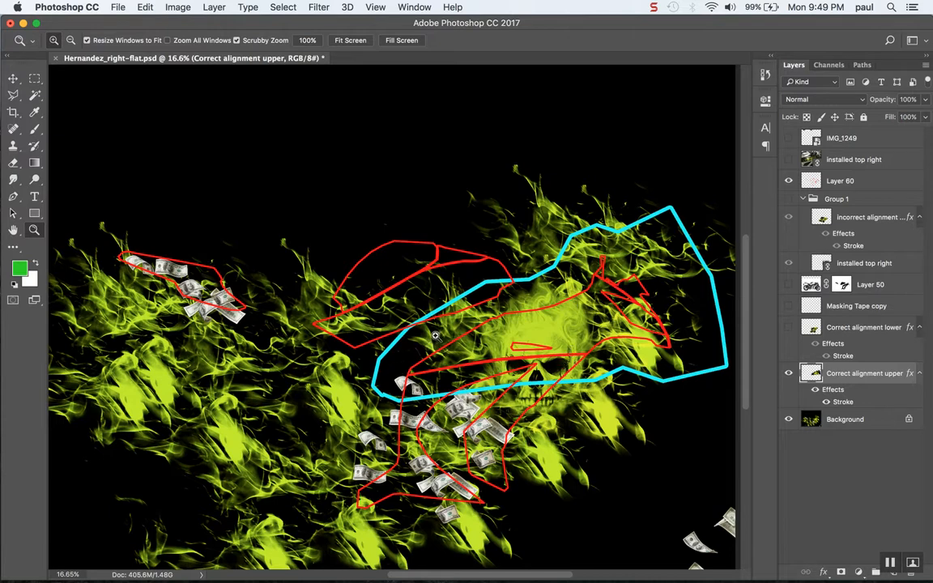
mouse_move(665, 349)
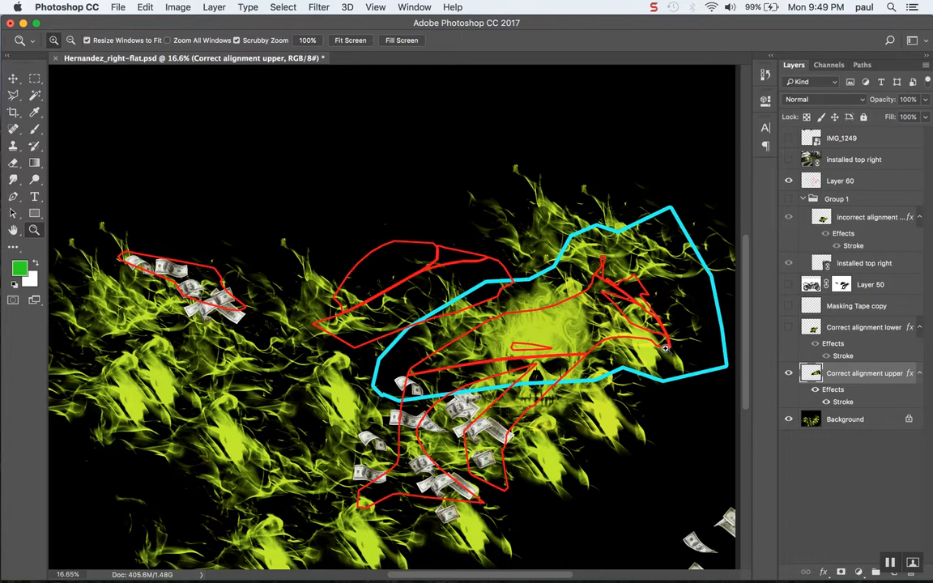
mouse_move(482, 328)
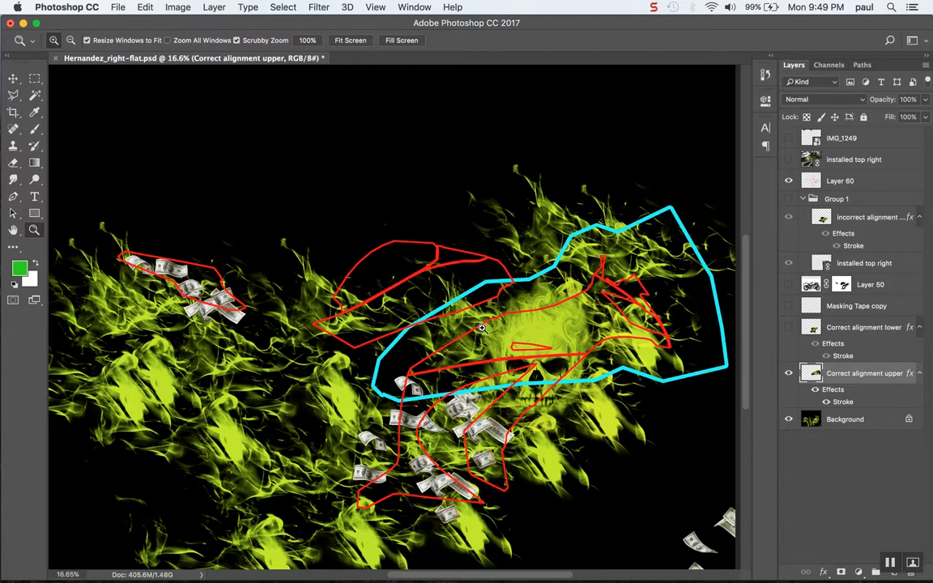
mouse_move(601, 322)
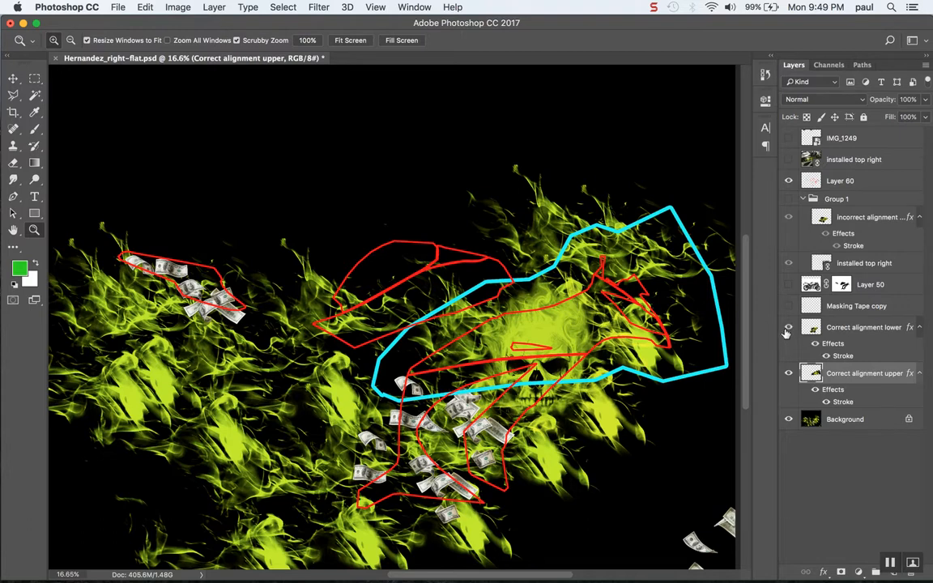
- Show 'Correct alignment lower' again and set its opacity to 48%
click(788, 327)
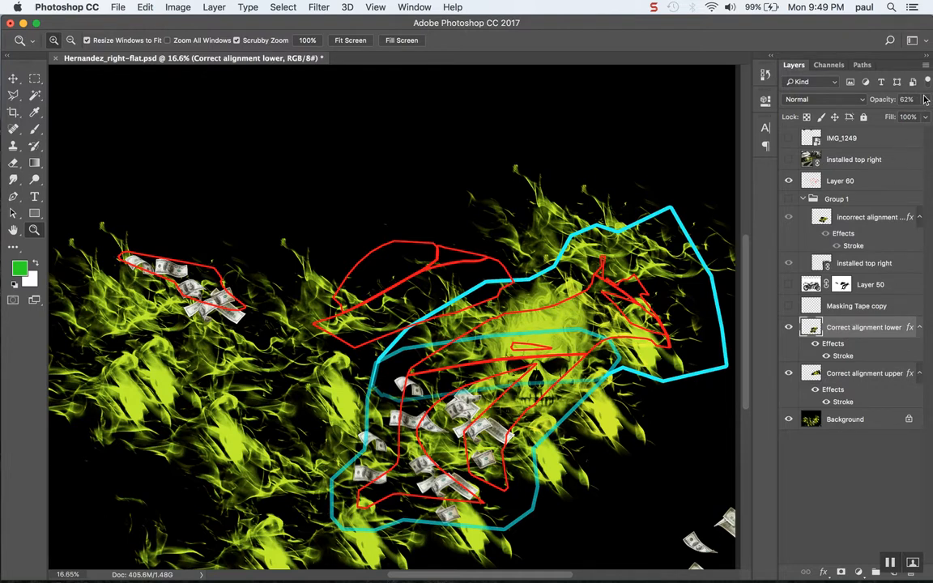
click(924, 99)
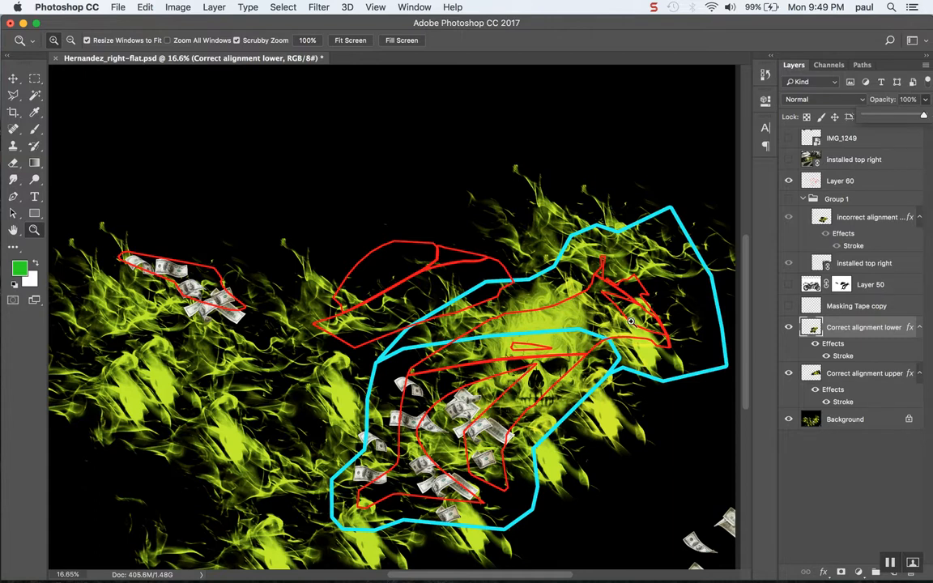
mouse_move(665, 276)
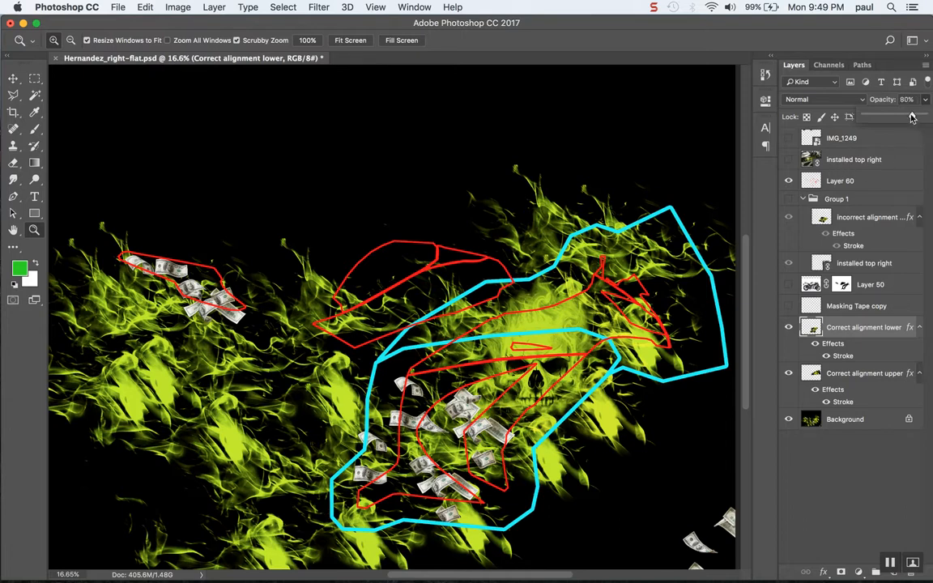
drag(911, 118, 897, 117)
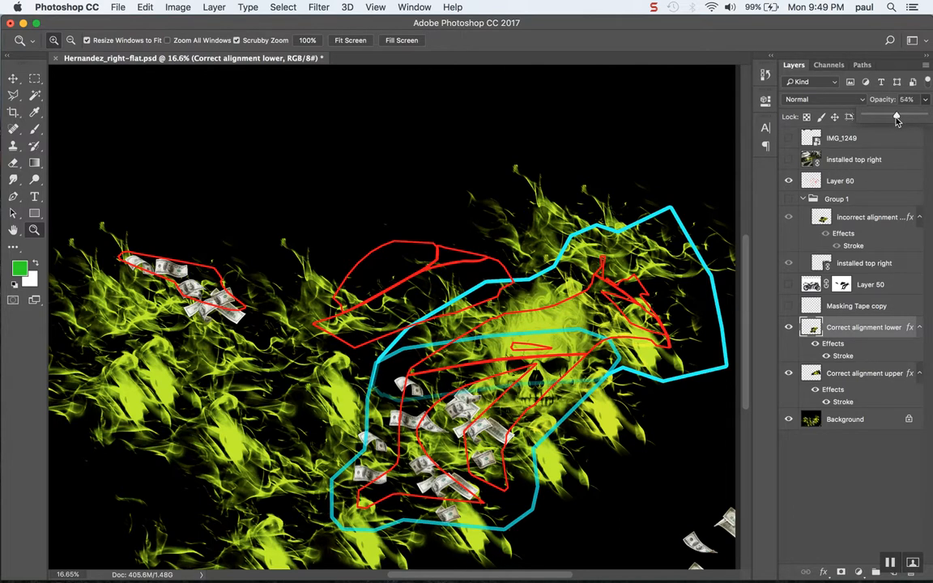
drag(898, 115, 891, 115)
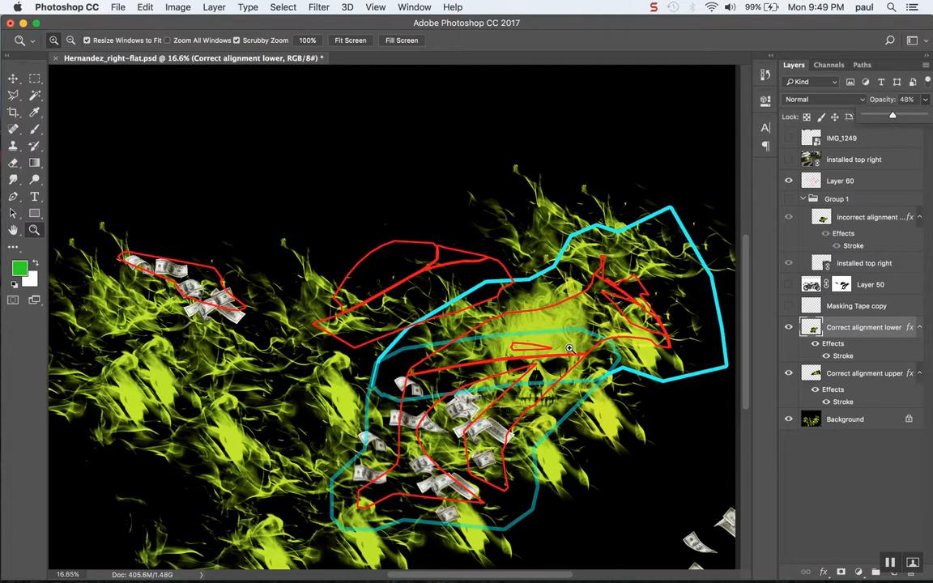
mouse_move(565, 362)
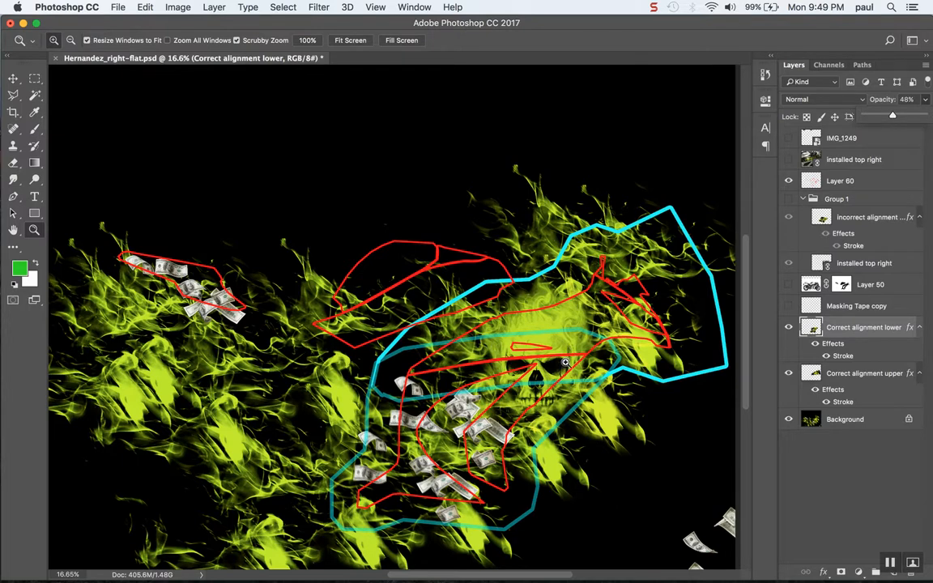
mouse_move(520, 332)
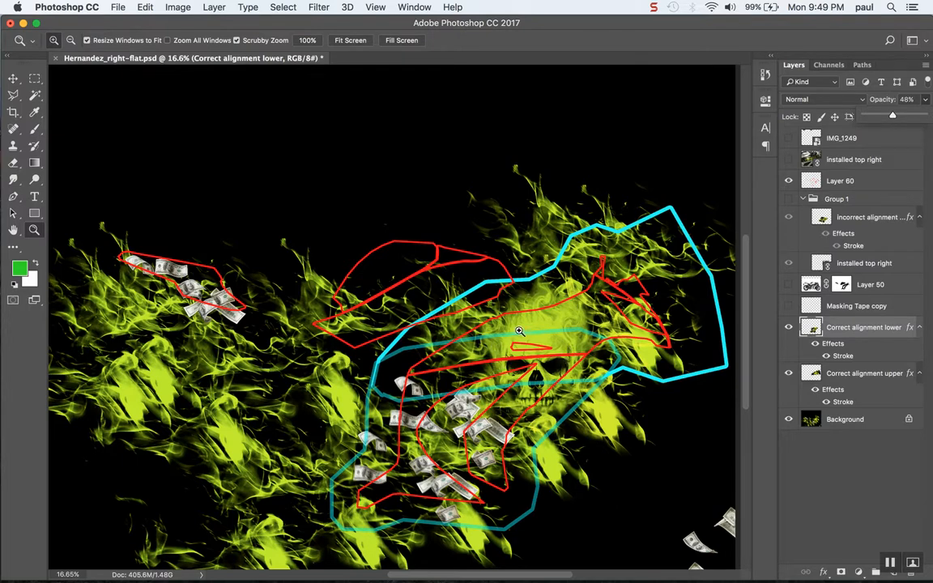
mouse_move(595, 427)
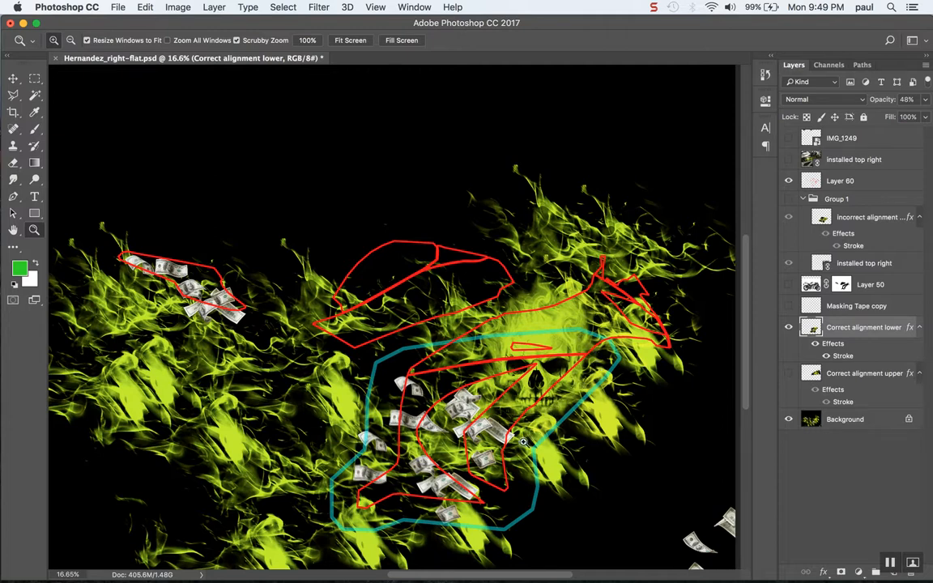
mouse_move(397, 519)
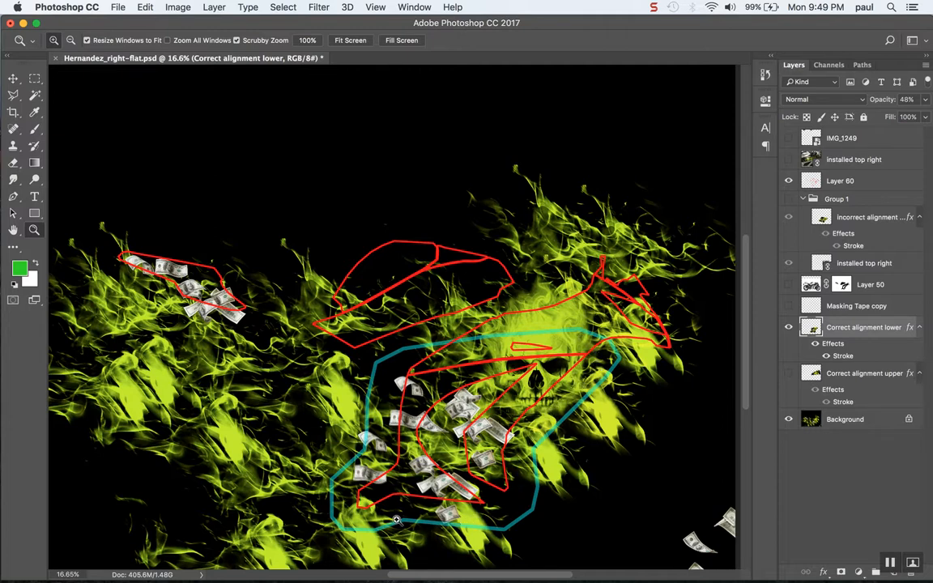
mouse_move(382, 397)
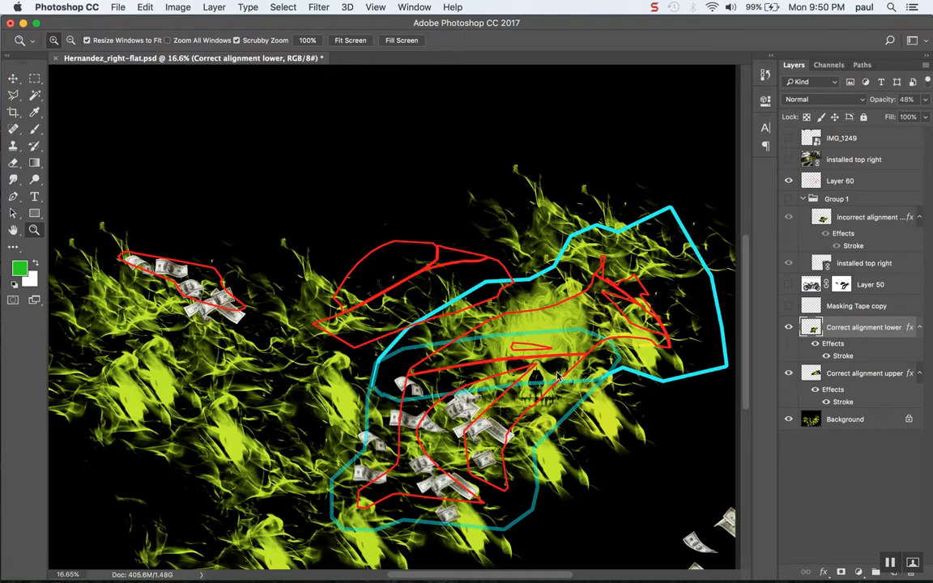
mouse_move(554, 357)
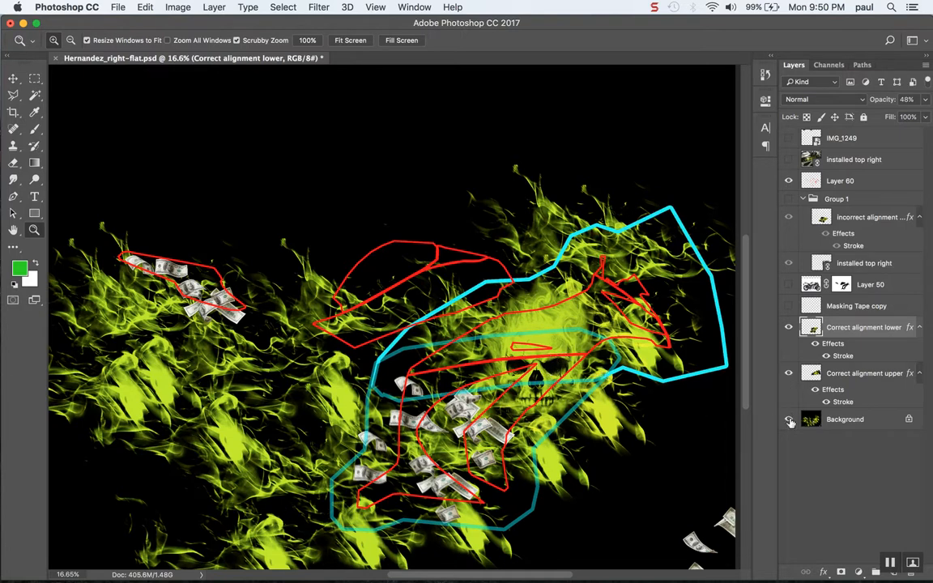
- Hide the flame Background layer and set the lower piece's opacity back to 100%
click(789, 418)
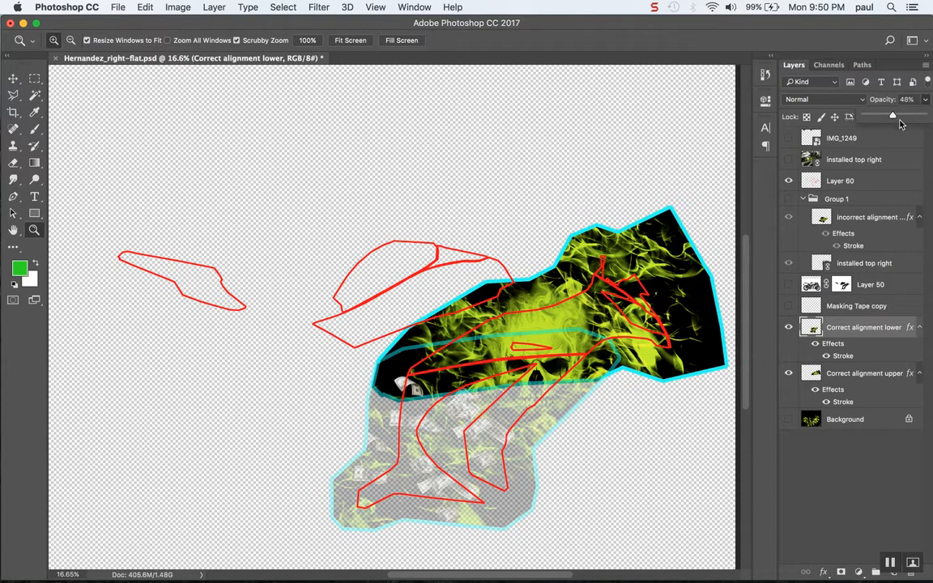
drag(892, 115, 923, 115)
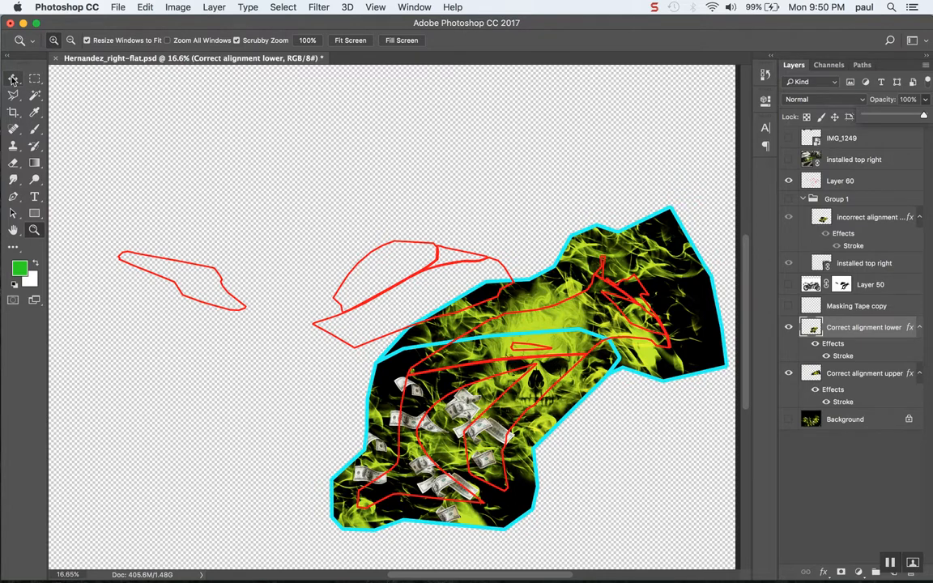
click(13, 79)
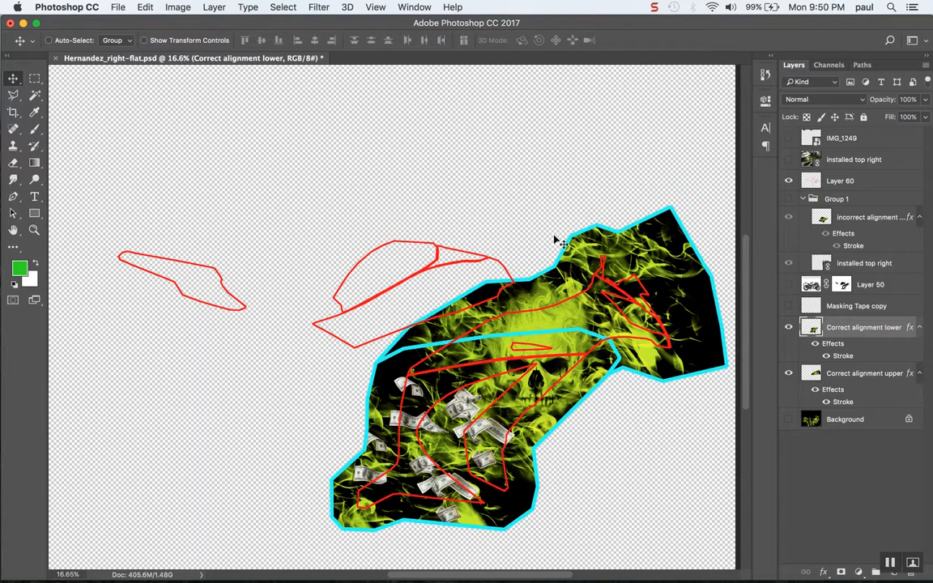
mouse_move(547, 288)
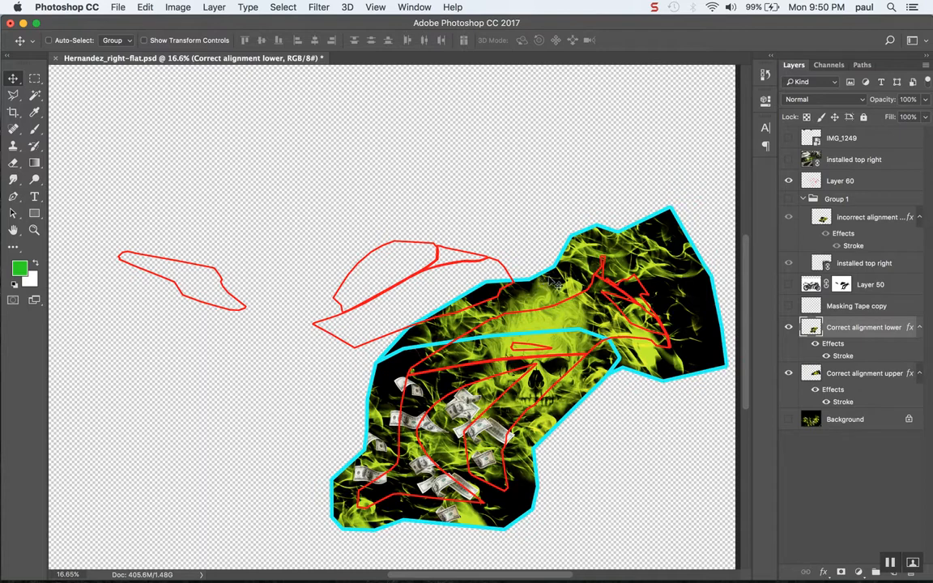
mouse_move(525, 482)
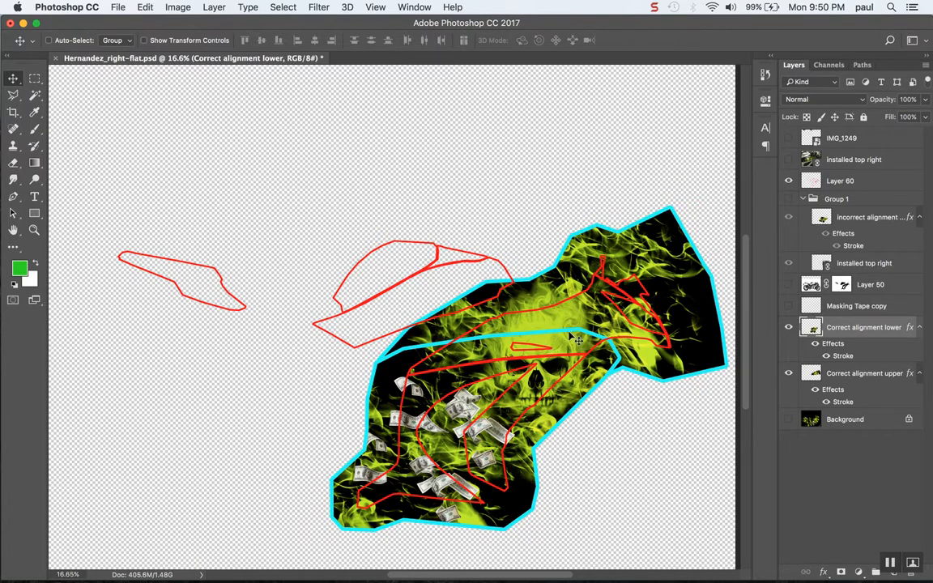
mouse_move(599, 316)
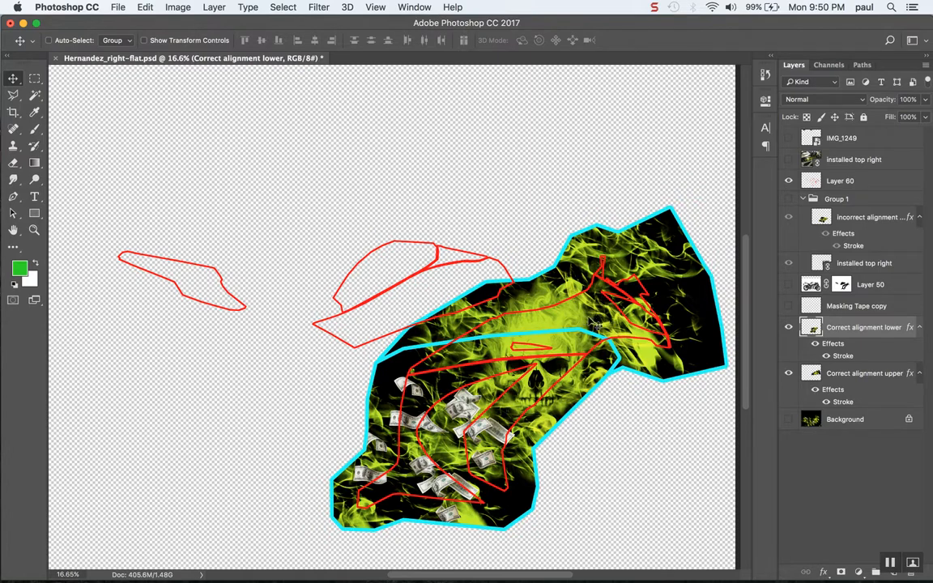
mouse_move(630, 399)
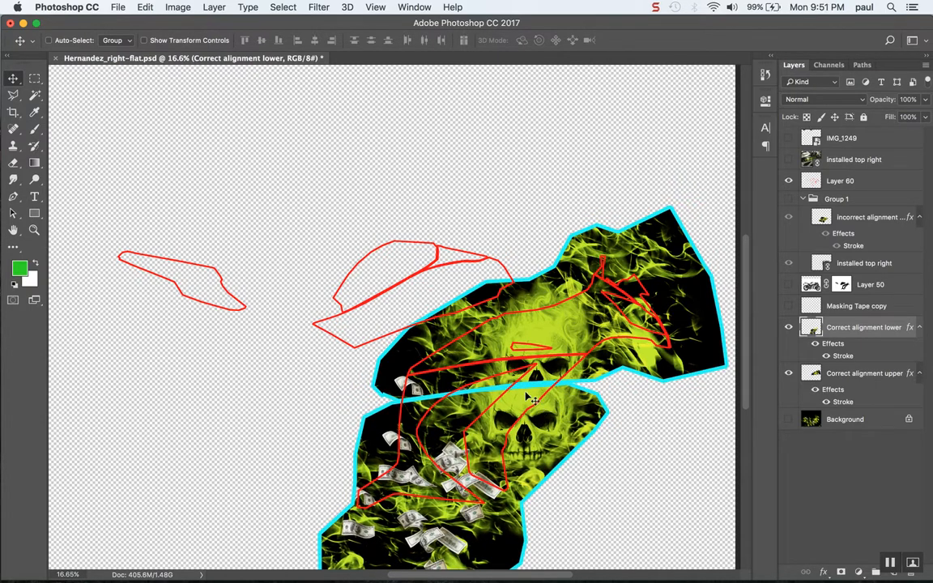
mouse_move(541, 399)
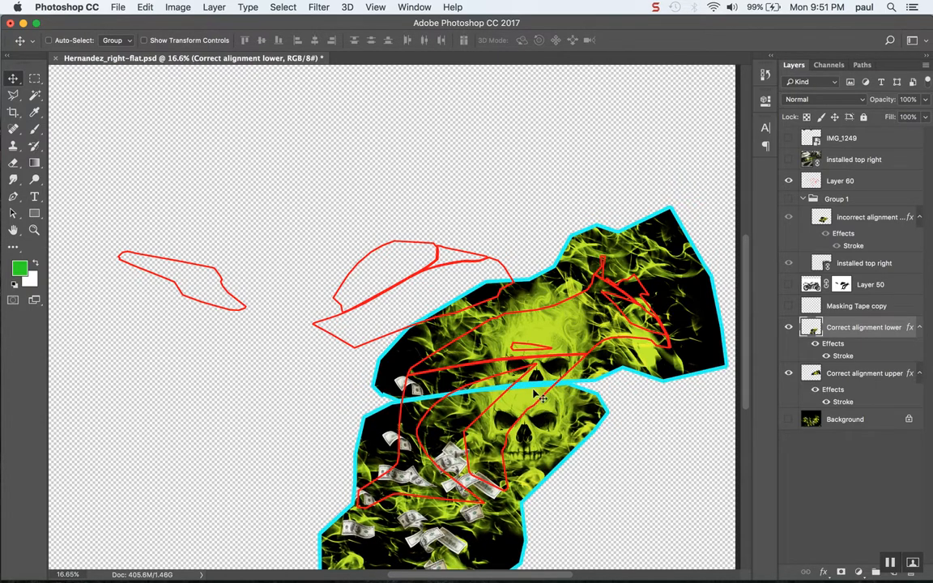
mouse_move(542, 387)
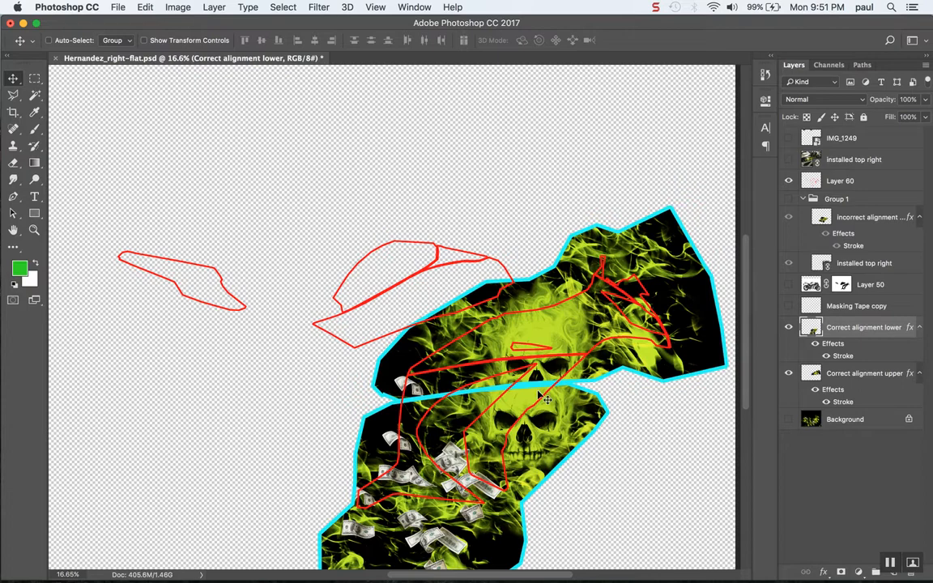
mouse_move(608, 389)
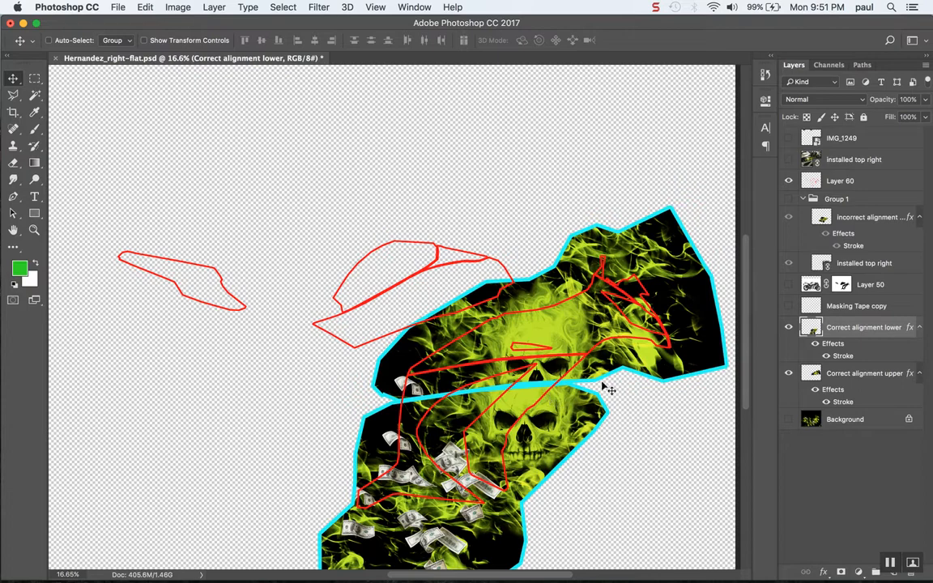
mouse_move(558, 352)
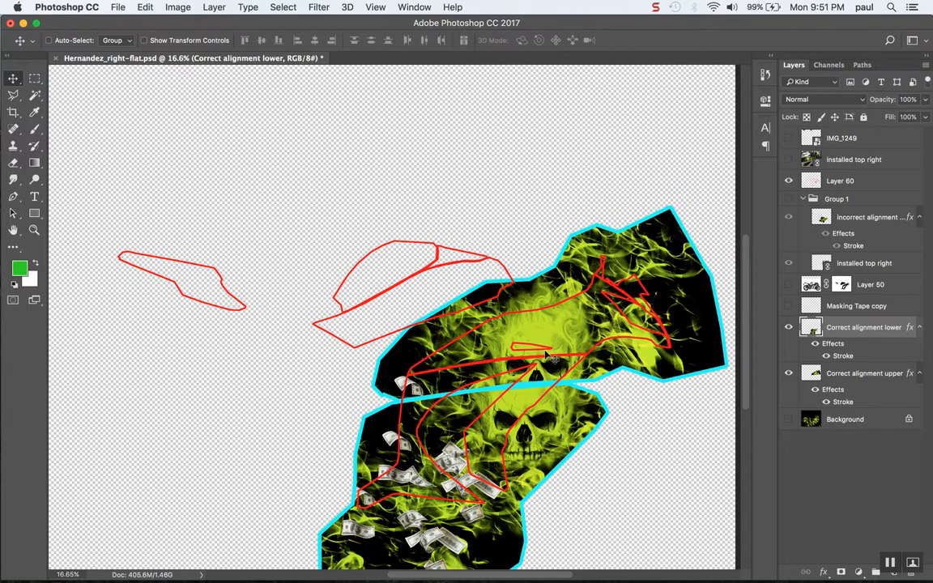
mouse_move(555, 373)
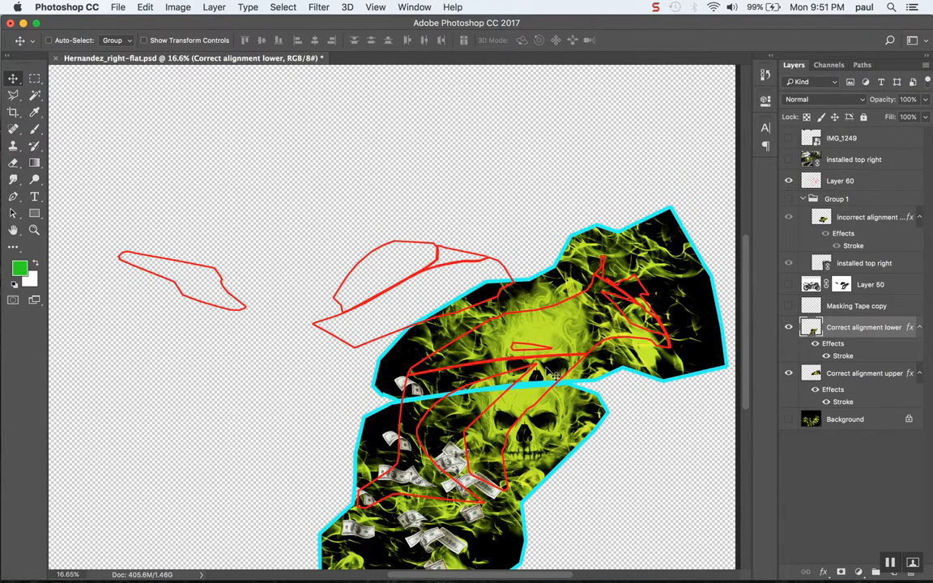
mouse_move(470, 389)
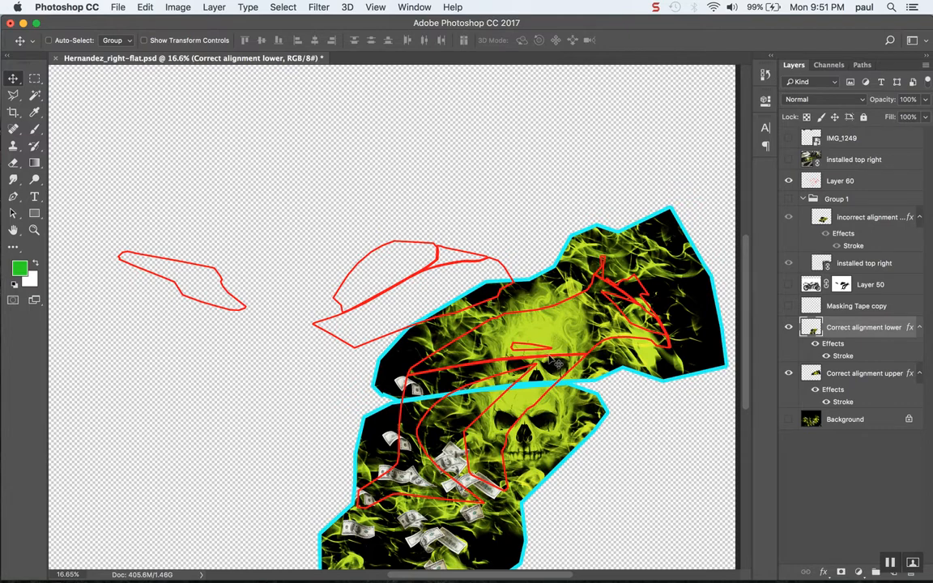
mouse_move(527, 366)
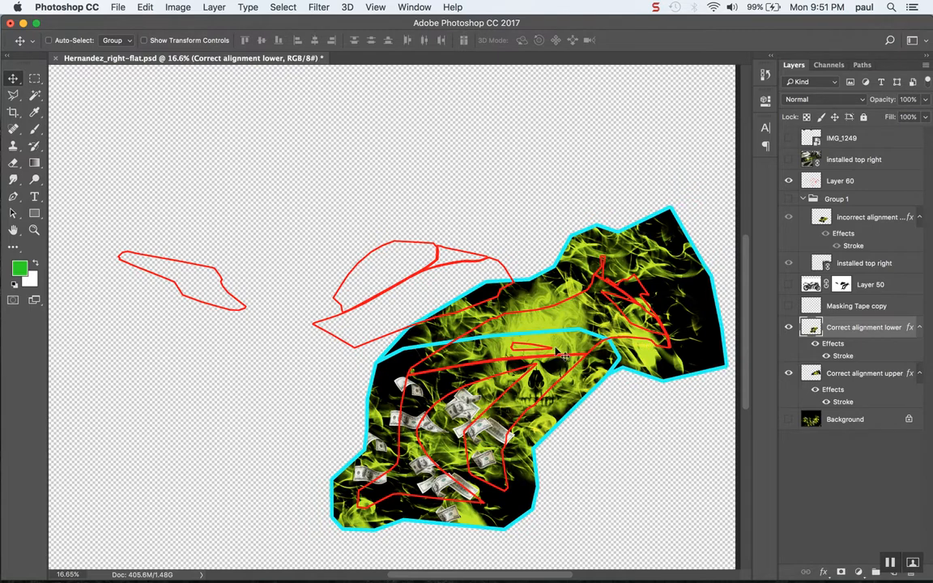
mouse_move(535, 344)
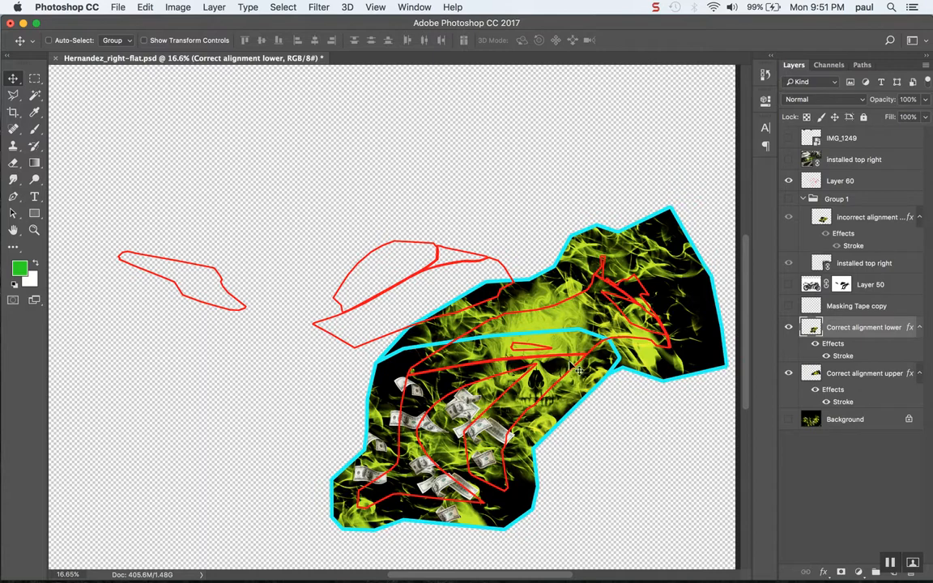
mouse_move(578, 336)
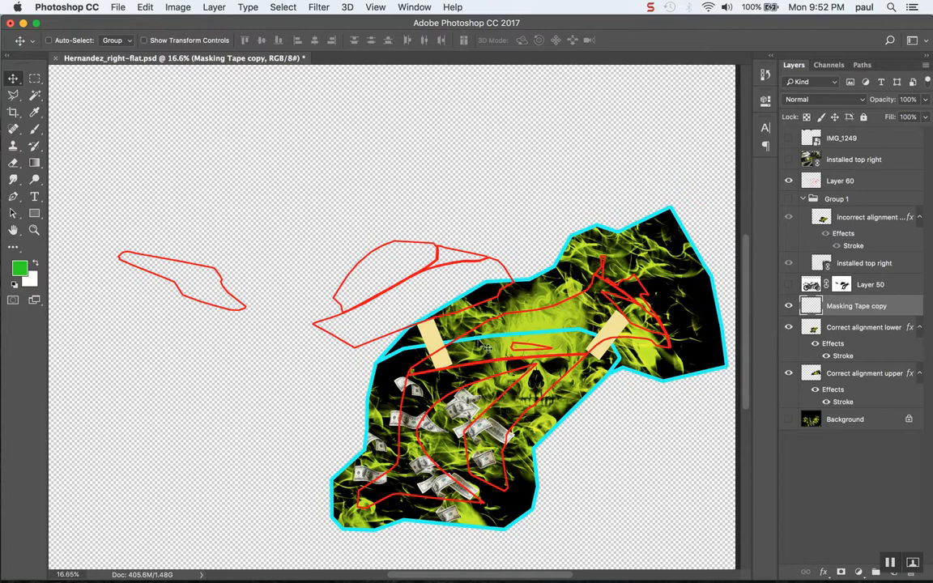
mouse_move(495, 343)
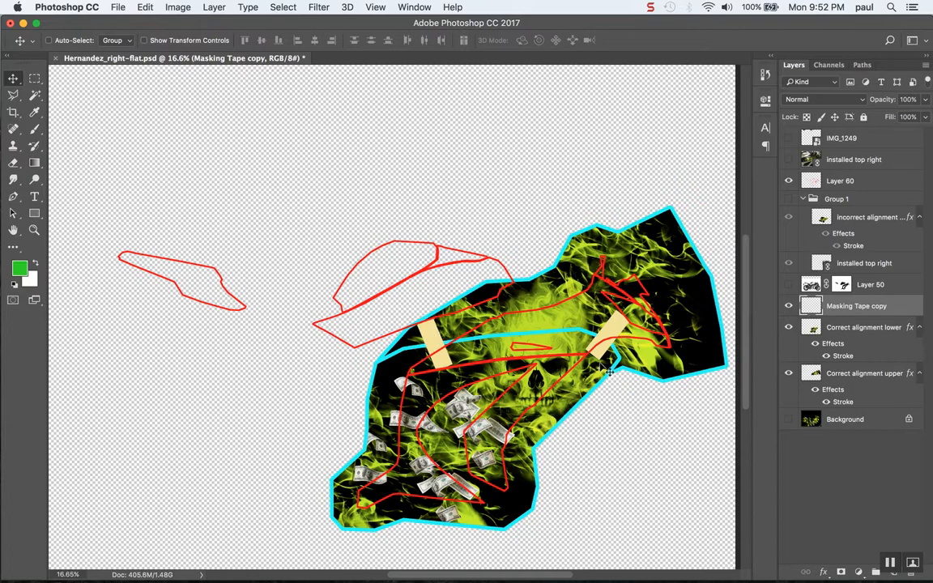
mouse_move(575, 288)
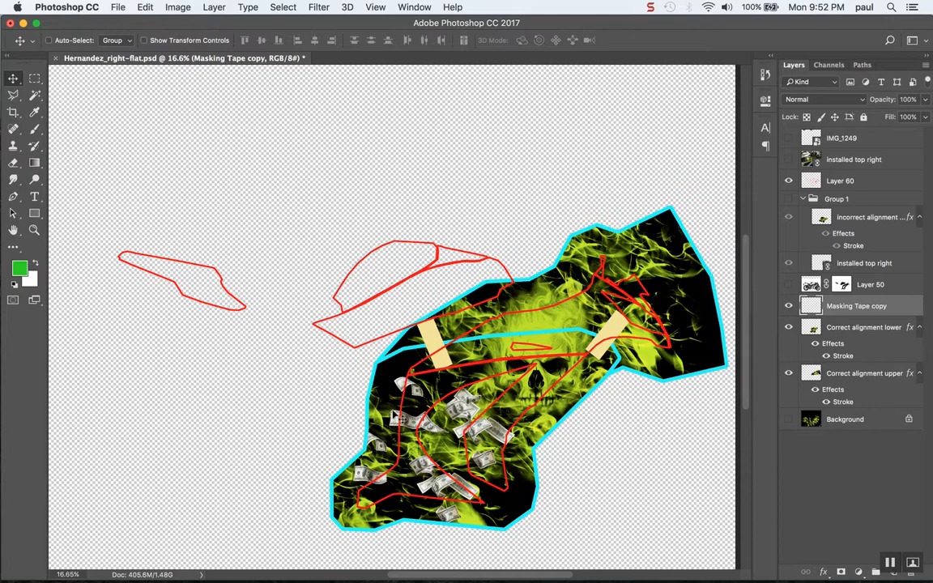
mouse_move(555, 405)
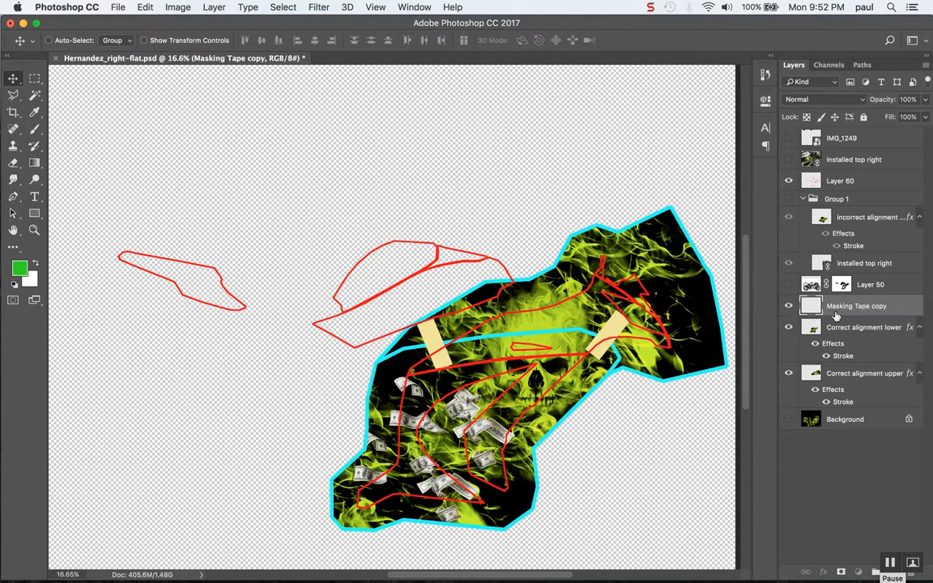
- Duplicate the 'Masking Tape copy' layer as 'Masking Tape copy 2'
right_click(857, 306)
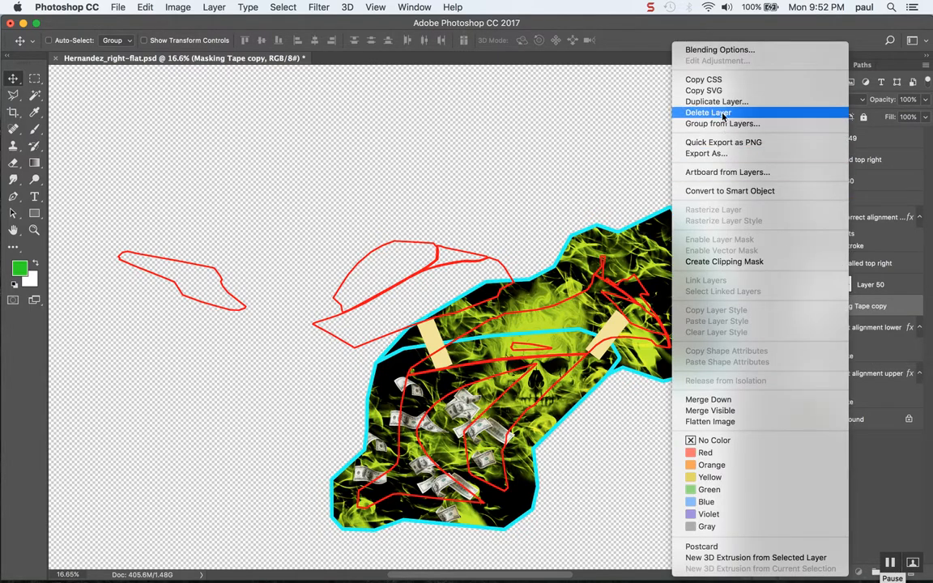
click(716, 101)
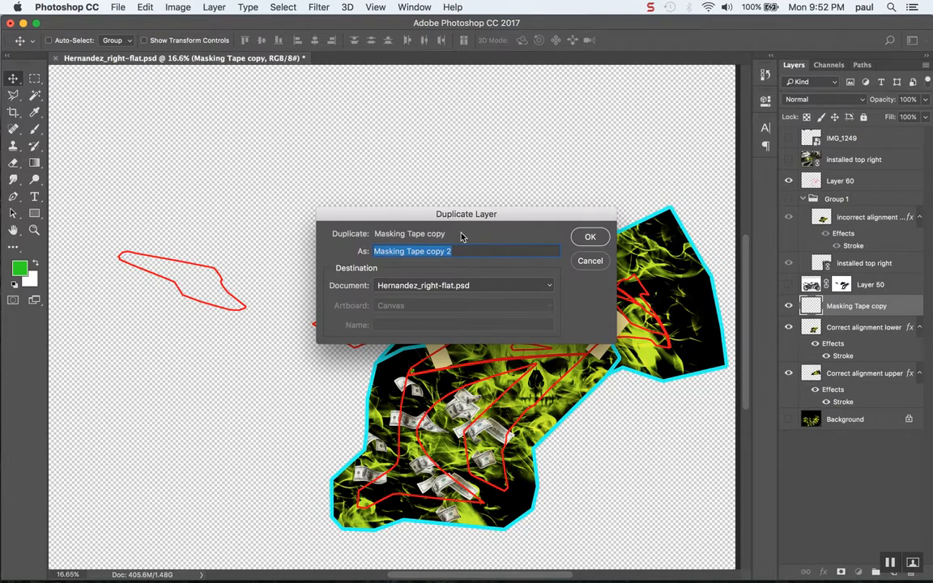
click(590, 236)
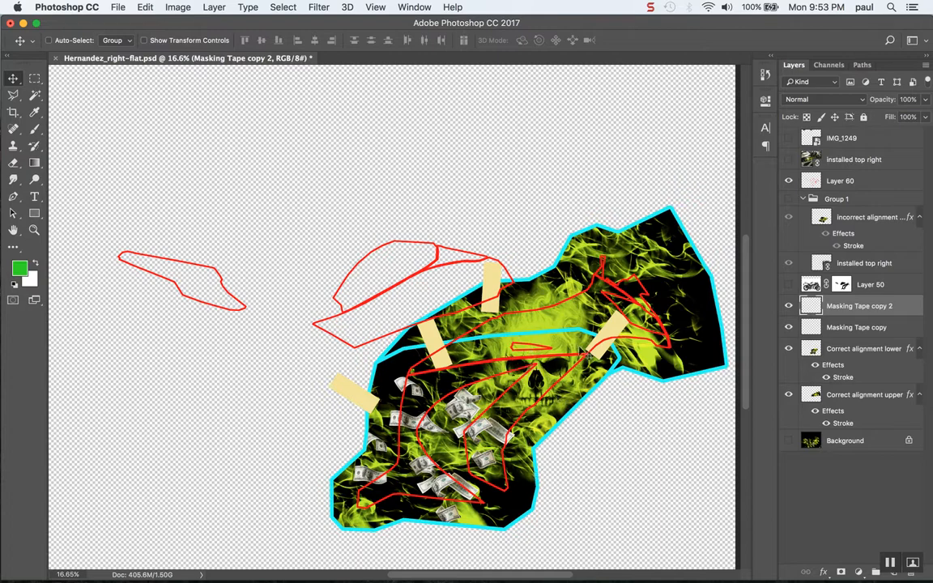
mouse_move(522, 374)
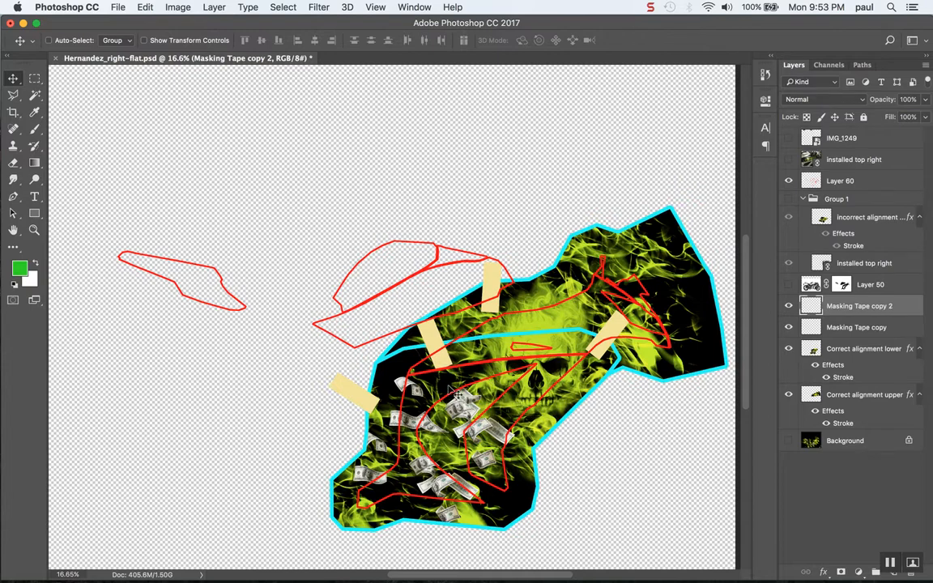
mouse_move(502, 413)
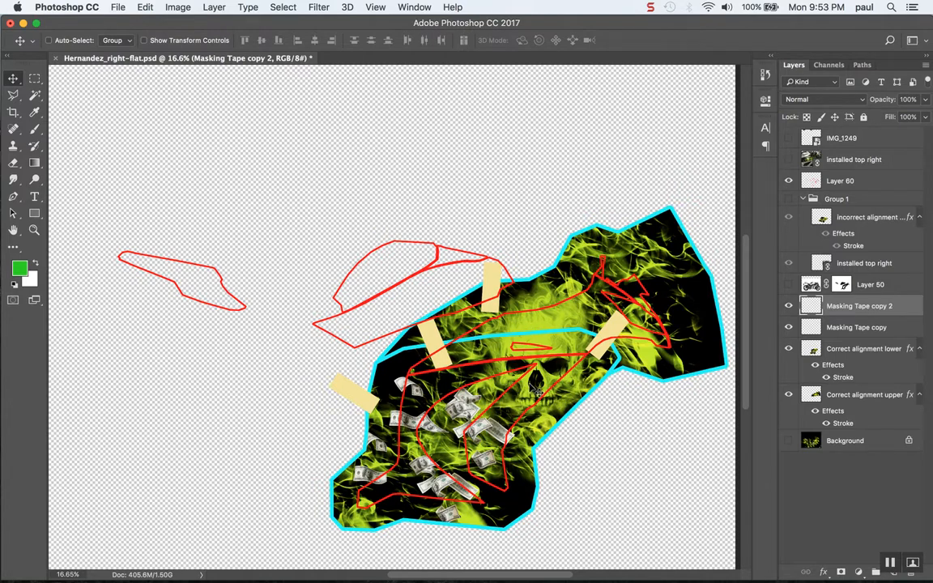
mouse_move(540, 340)
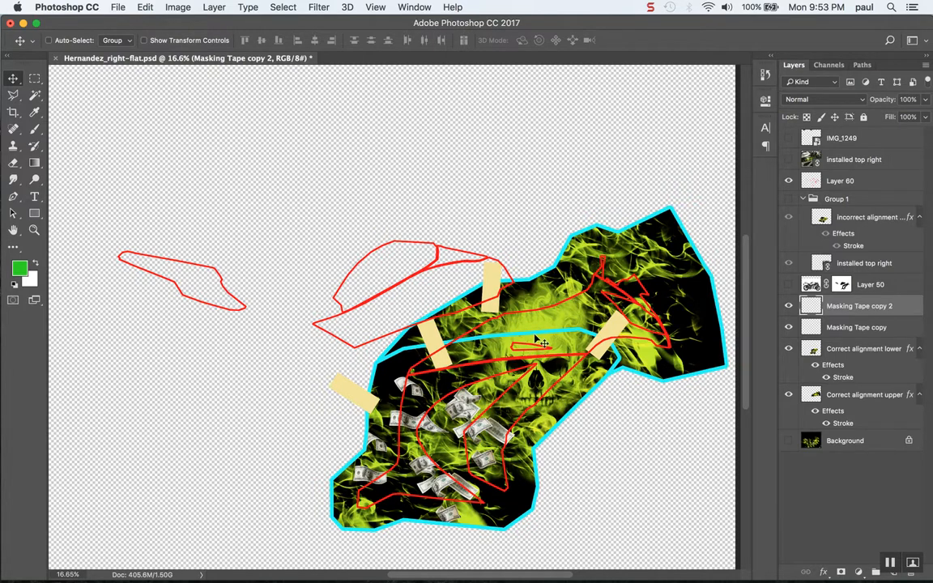
mouse_move(546, 344)
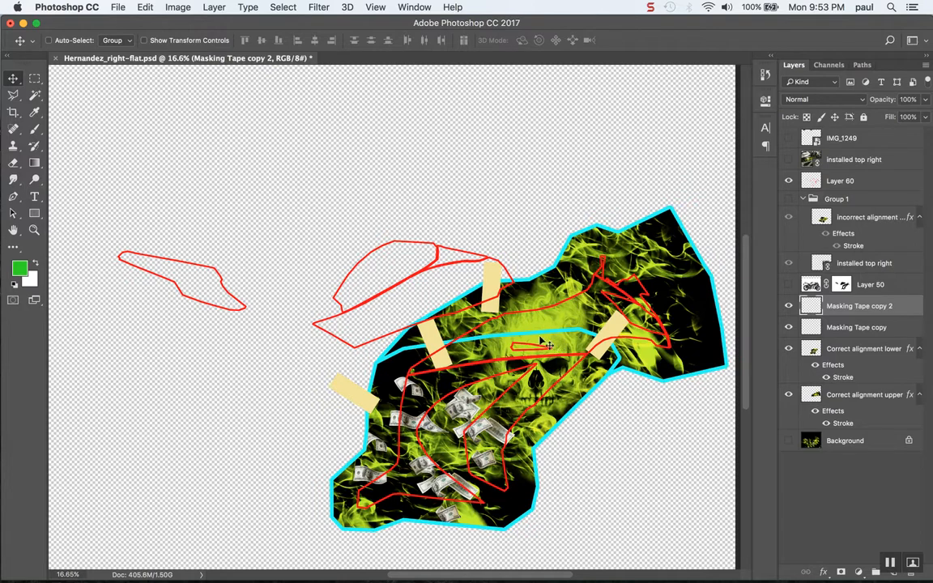
mouse_move(565, 341)
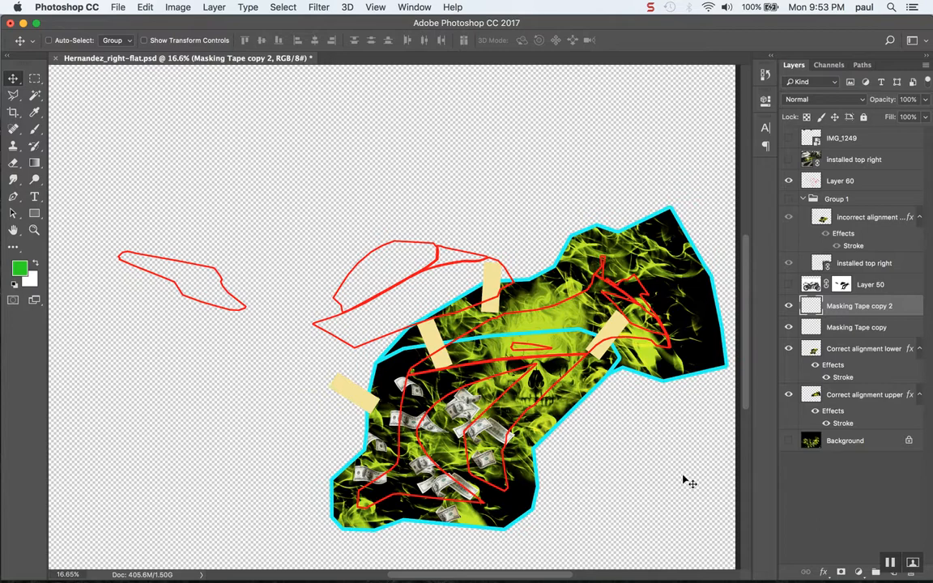
mouse_move(615, 478)
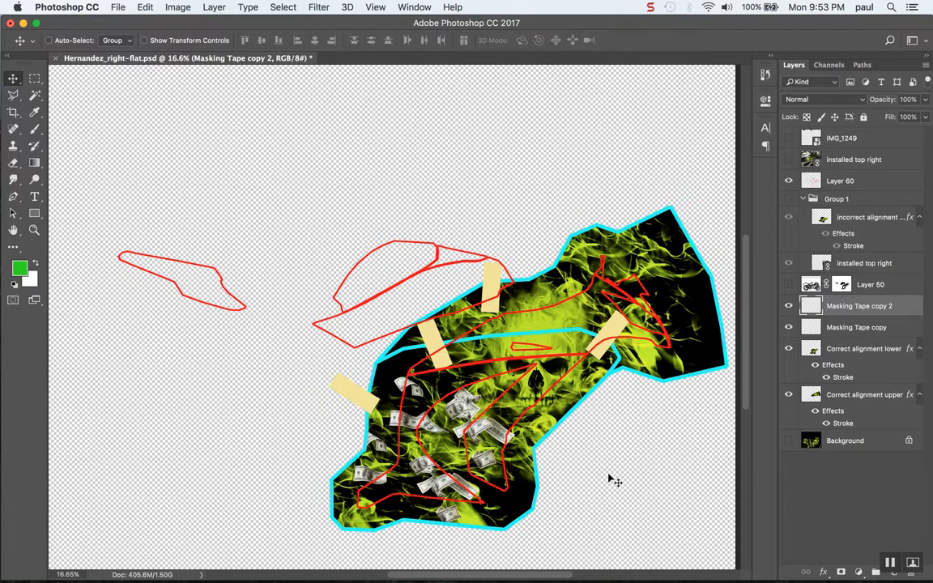
mouse_move(716, 486)
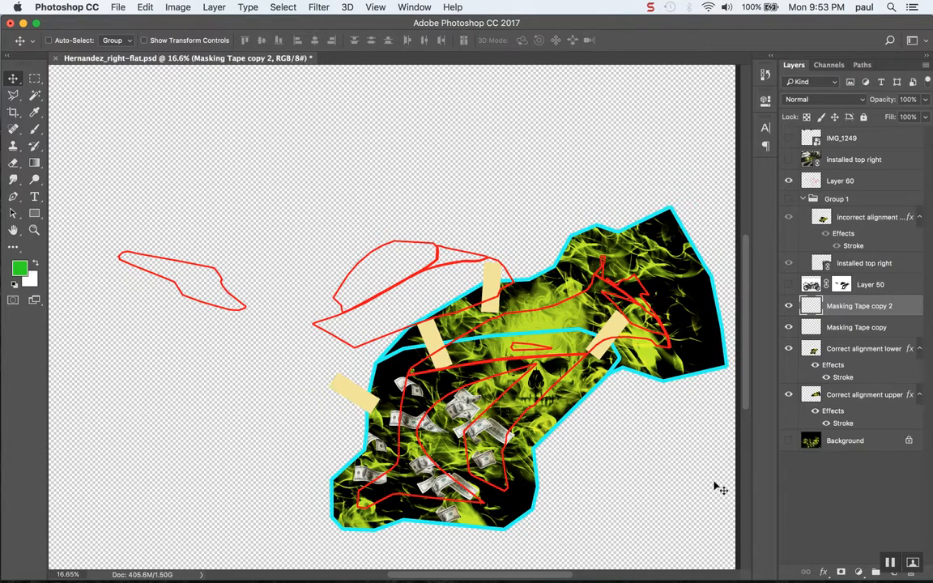